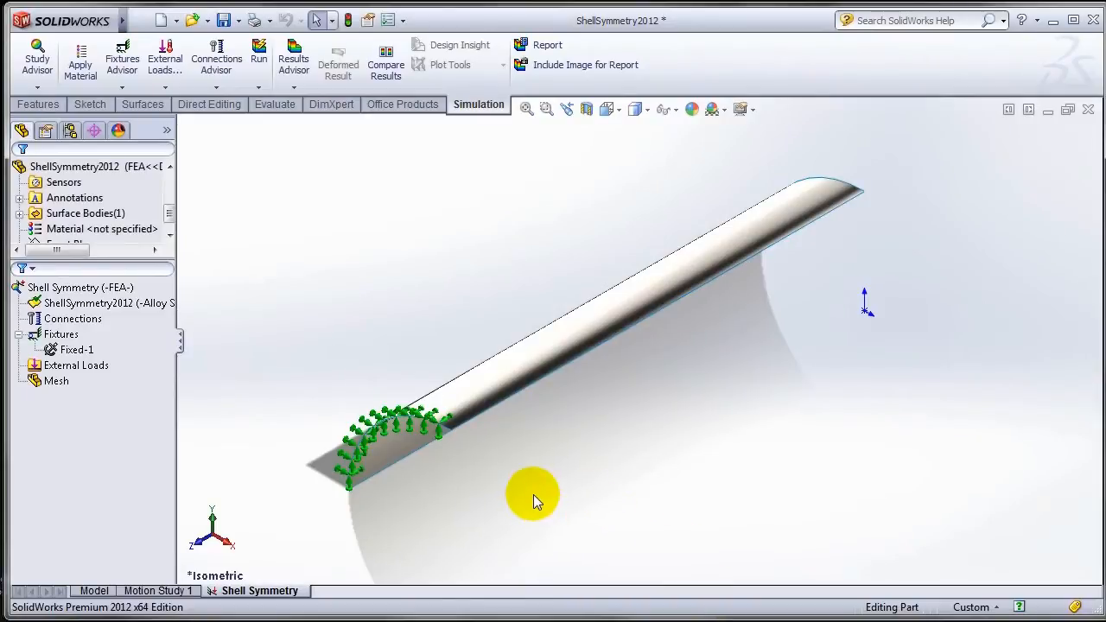
mouse_move(203, 378)
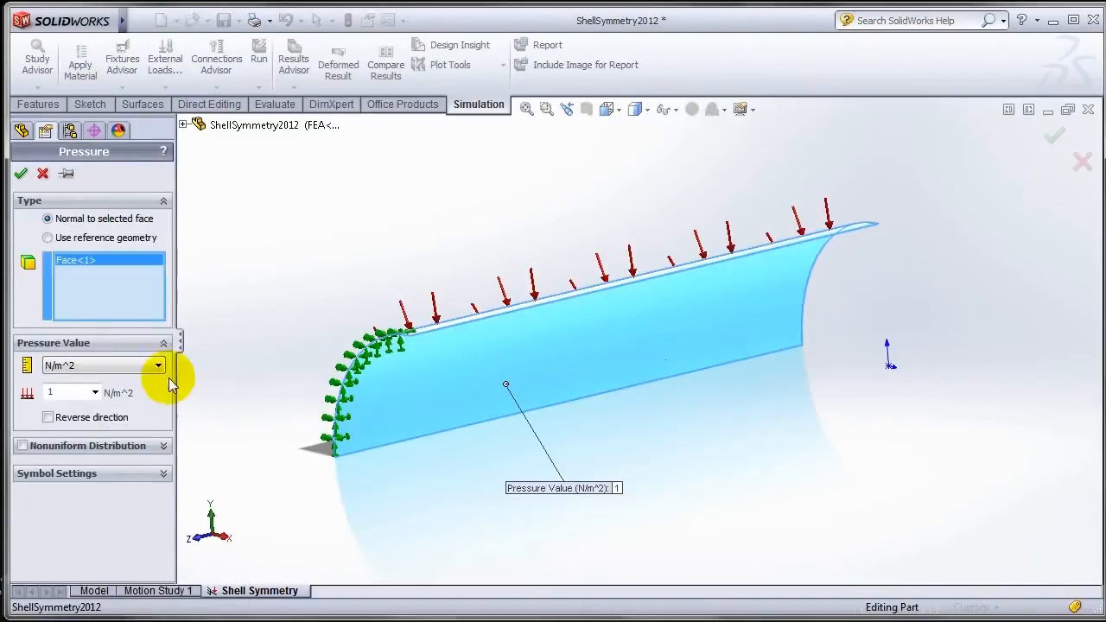
Step: Apply a reversed, outward 0.1 N/m^2 pressure to the quarter-pipe face
click(48, 418)
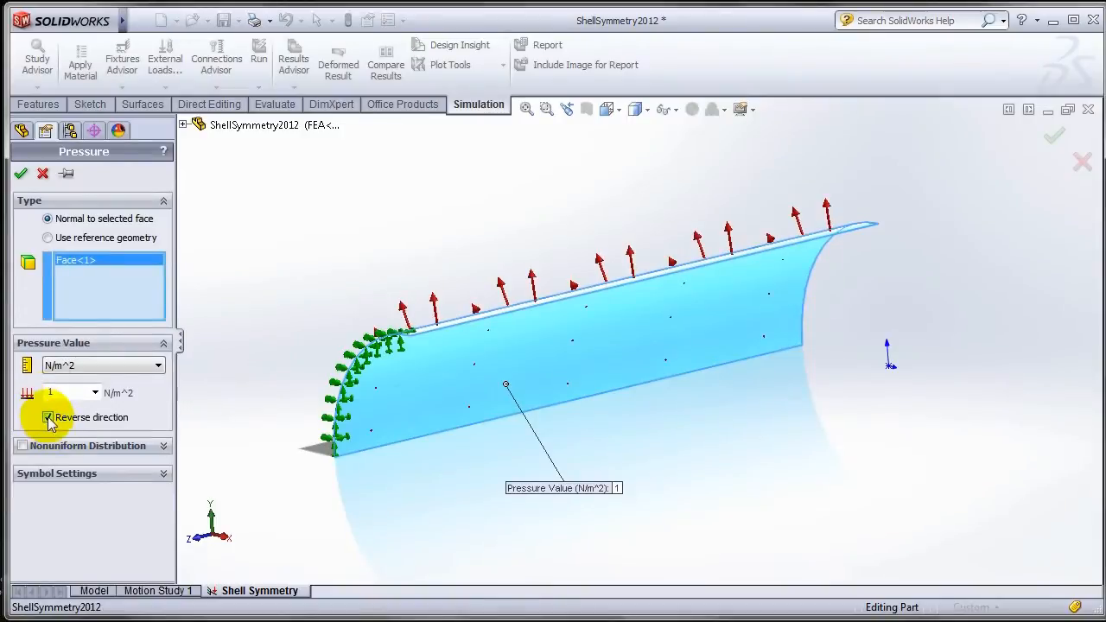
text(0.1)
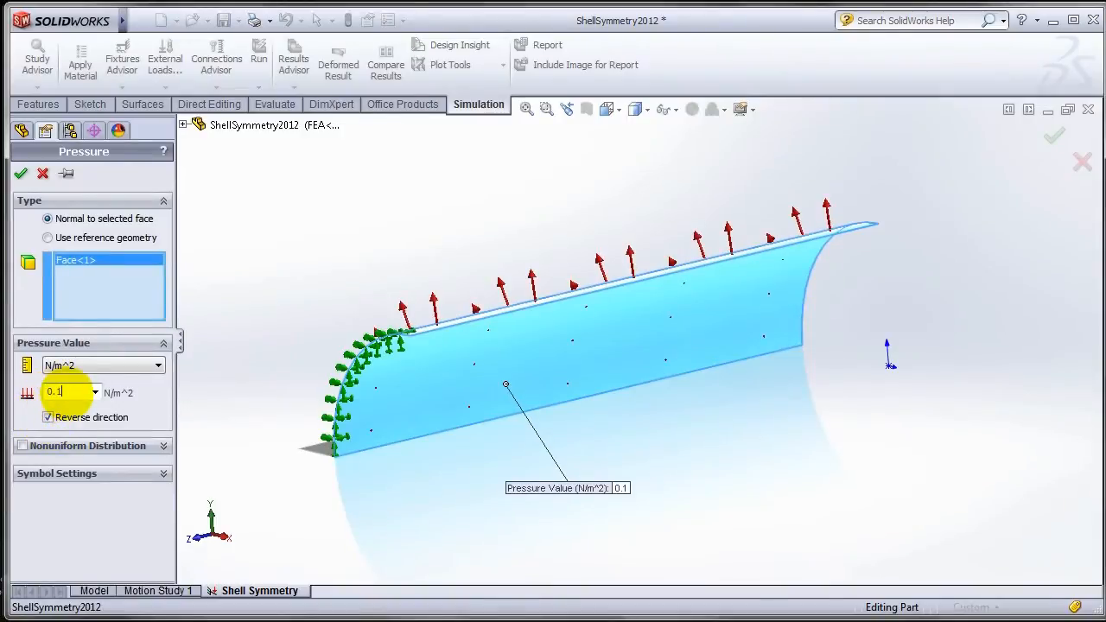
click(20, 173)
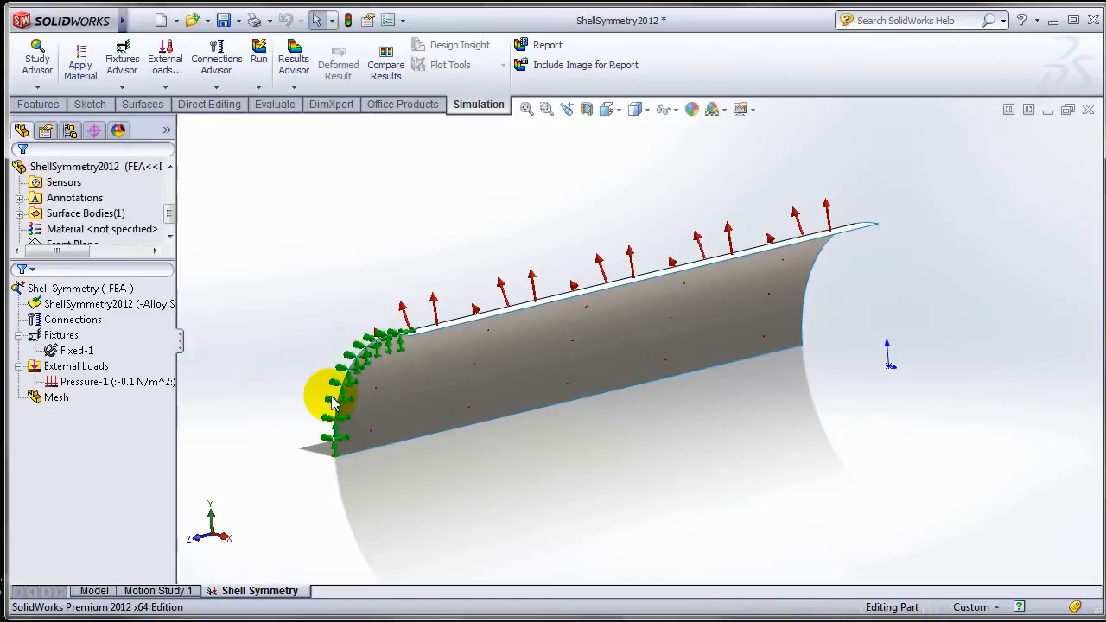
Step: Restrain the shell's cut edge to the Right Plane with zero translation and rotations
drag(333, 406, 614, 424)
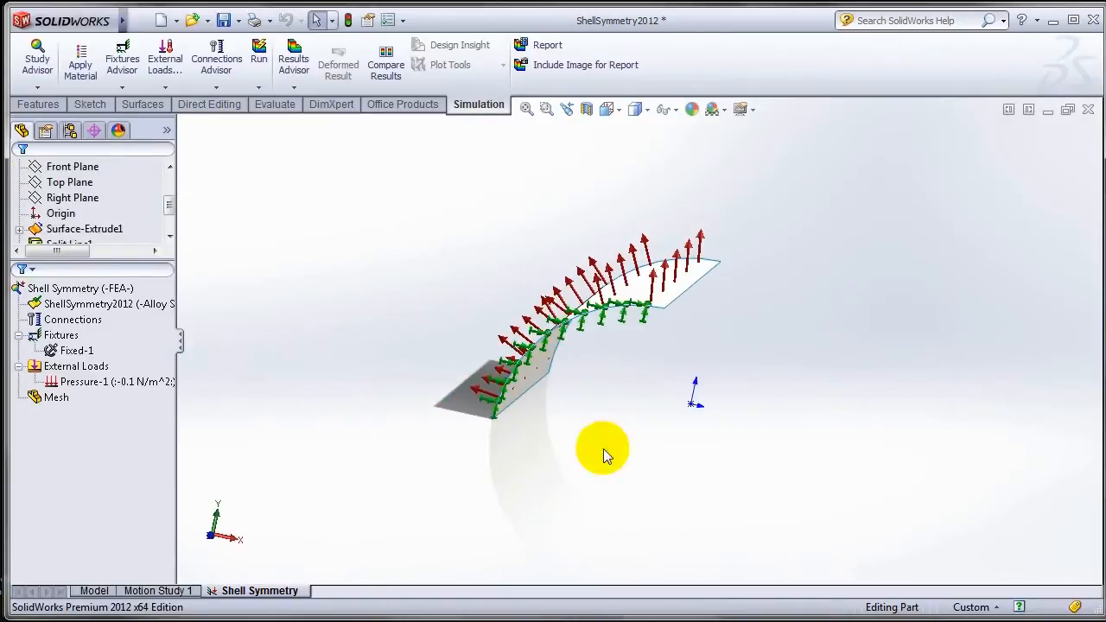
mouse_move(324, 432)
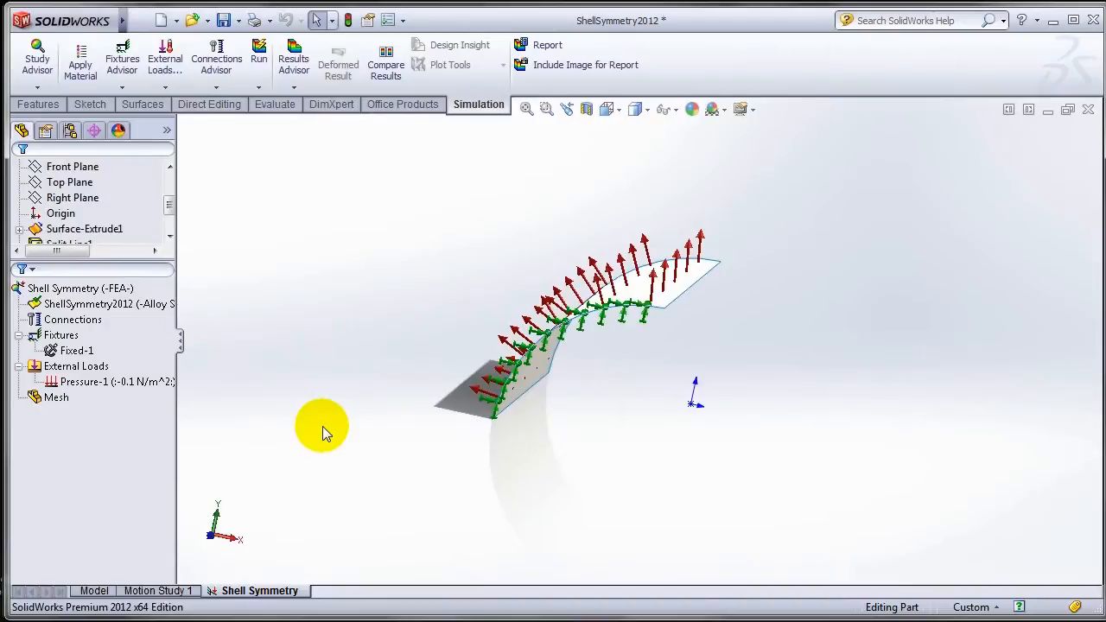
right_click(60, 335)
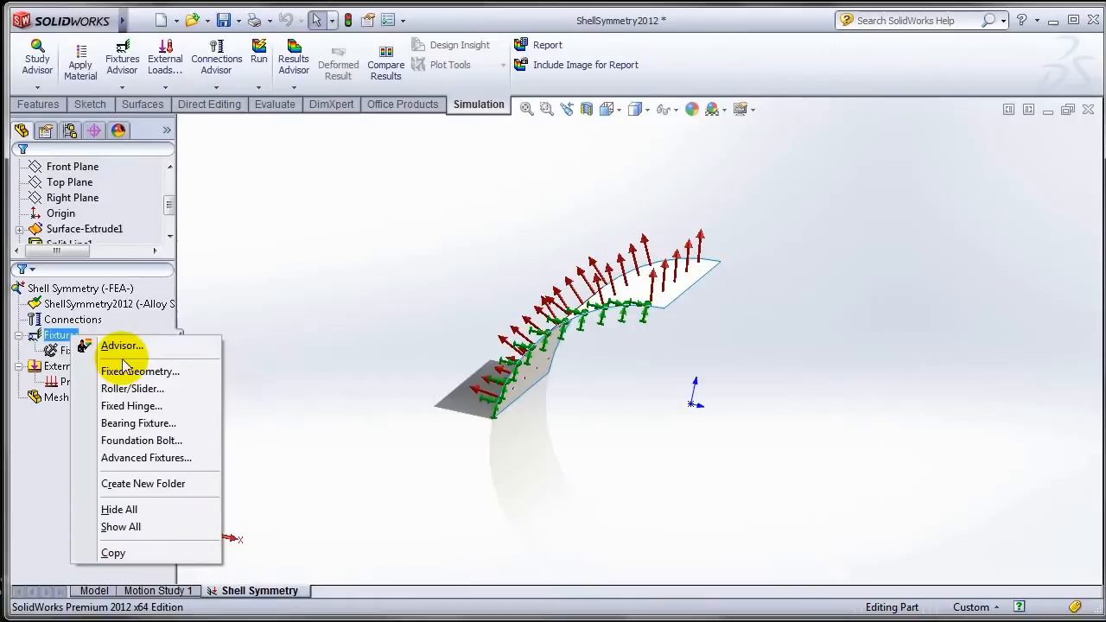
click(140, 371)
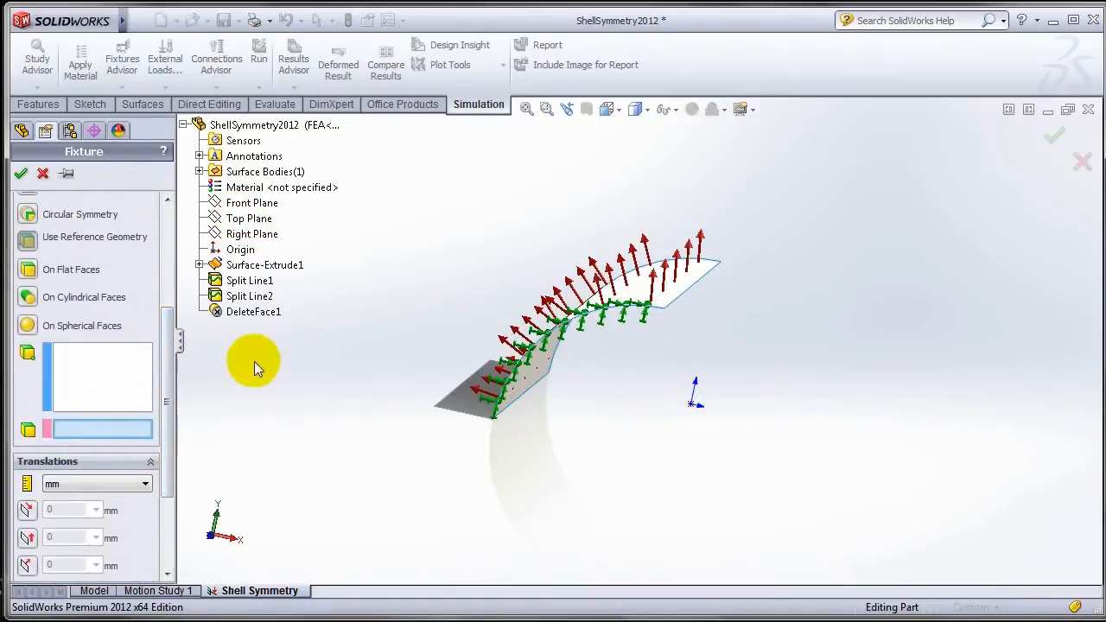
click(252, 234)
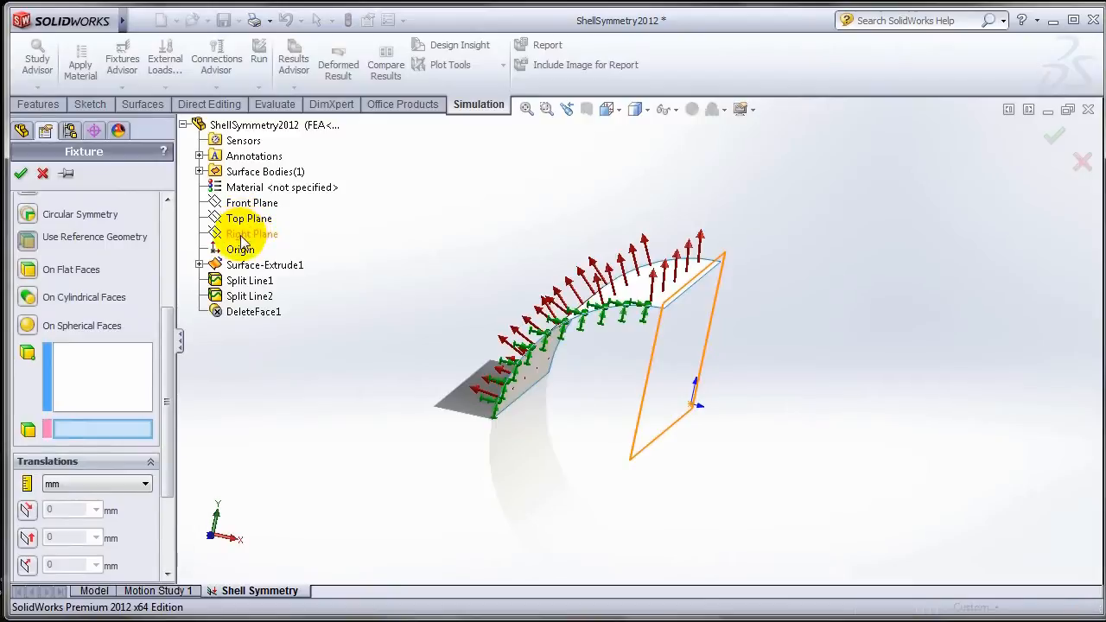
click(250, 233)
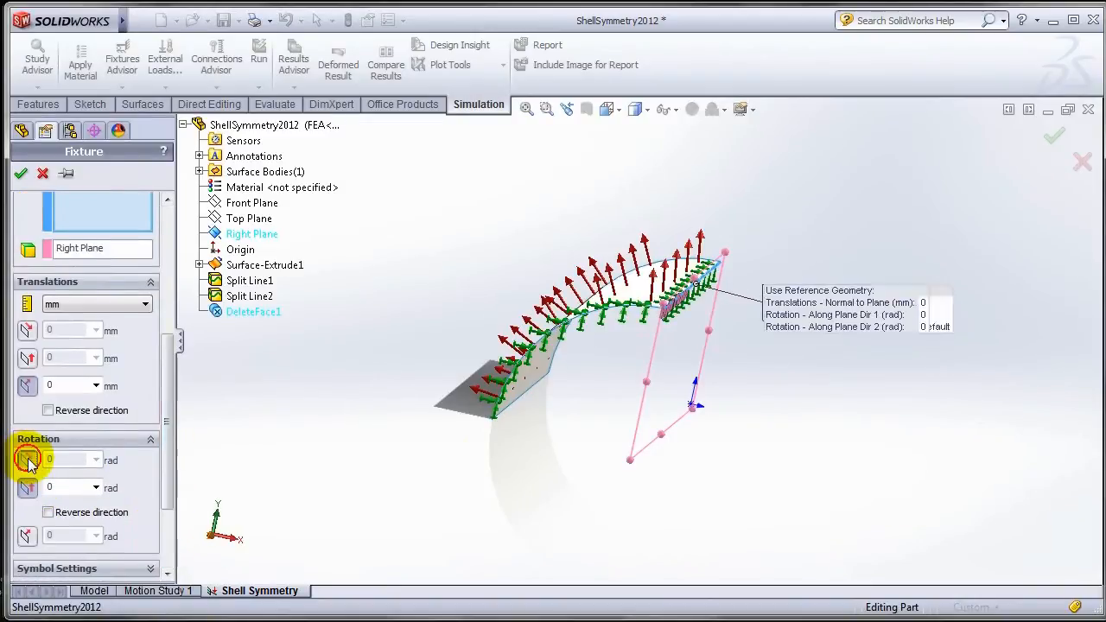
scroll(down, 3)
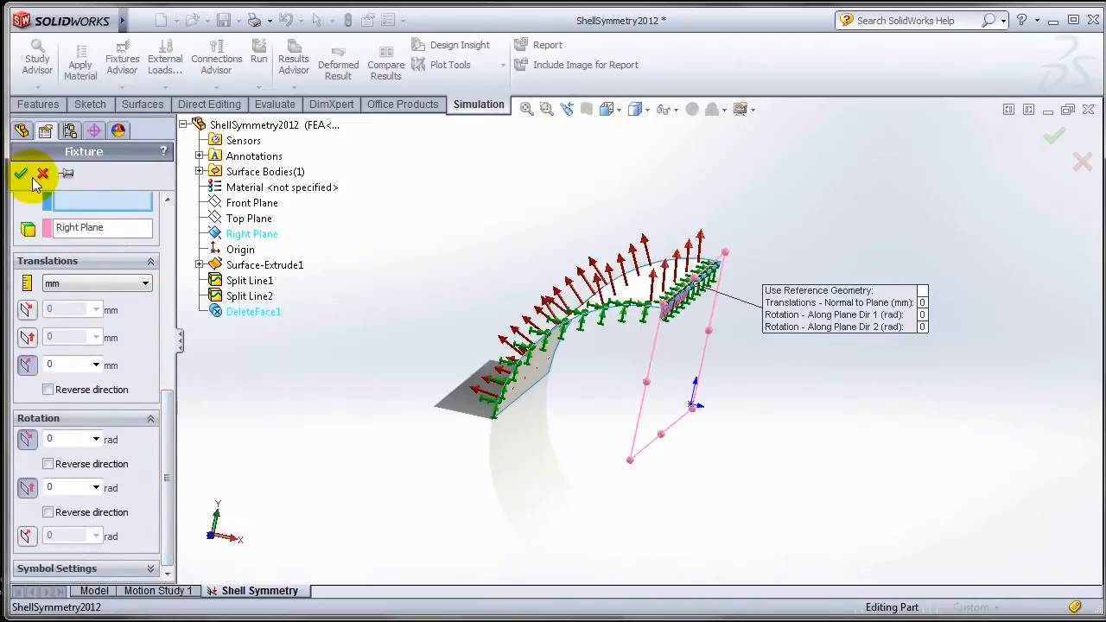
click(21, 173)
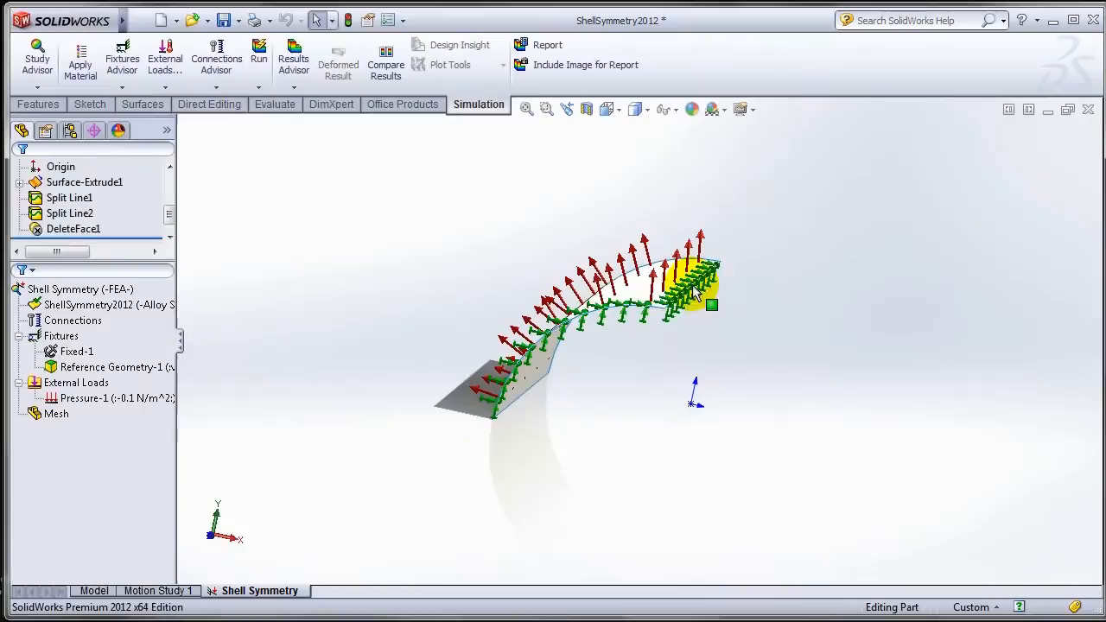
click(96, 305)
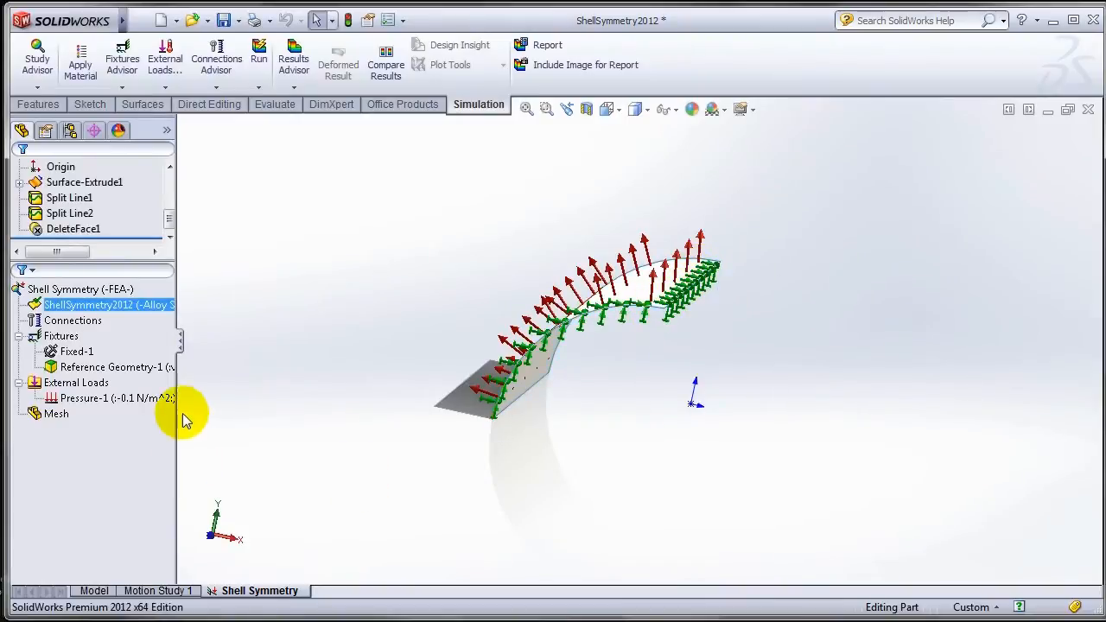
Step: Begin a second advanced fixture and choose the Symmetry option
right_click(61, 336)
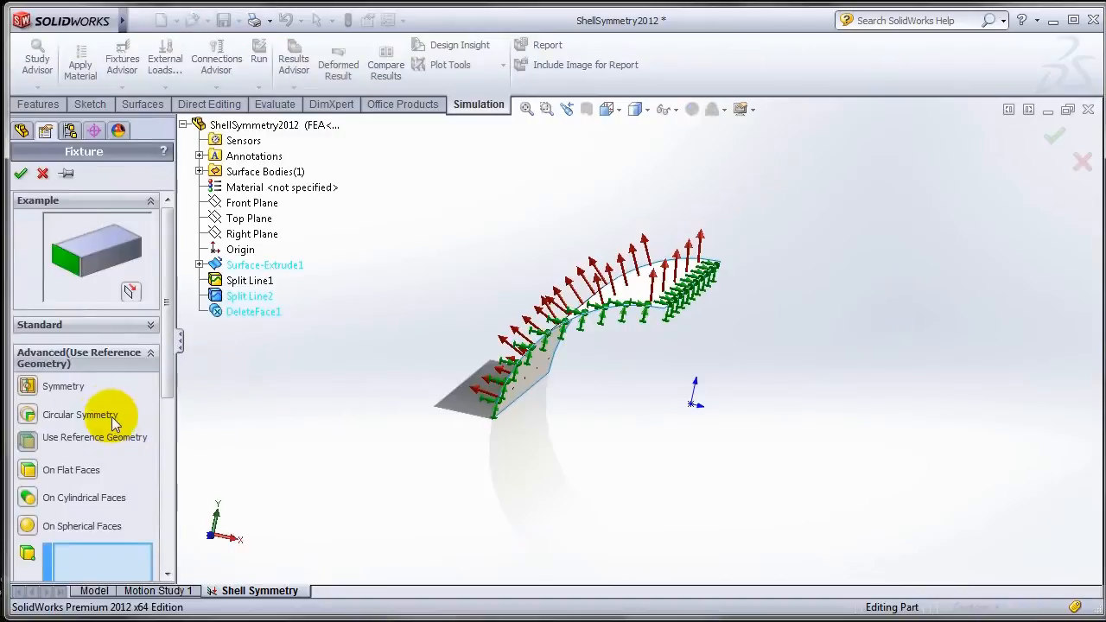
scroll(down, 3)
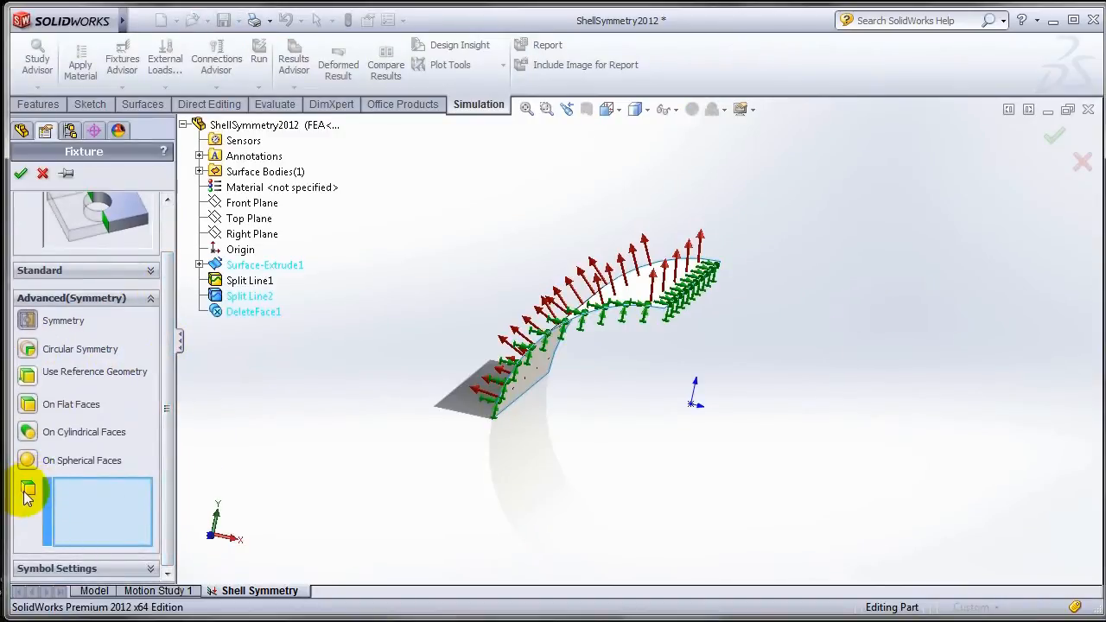
mouse_move(28, 491)
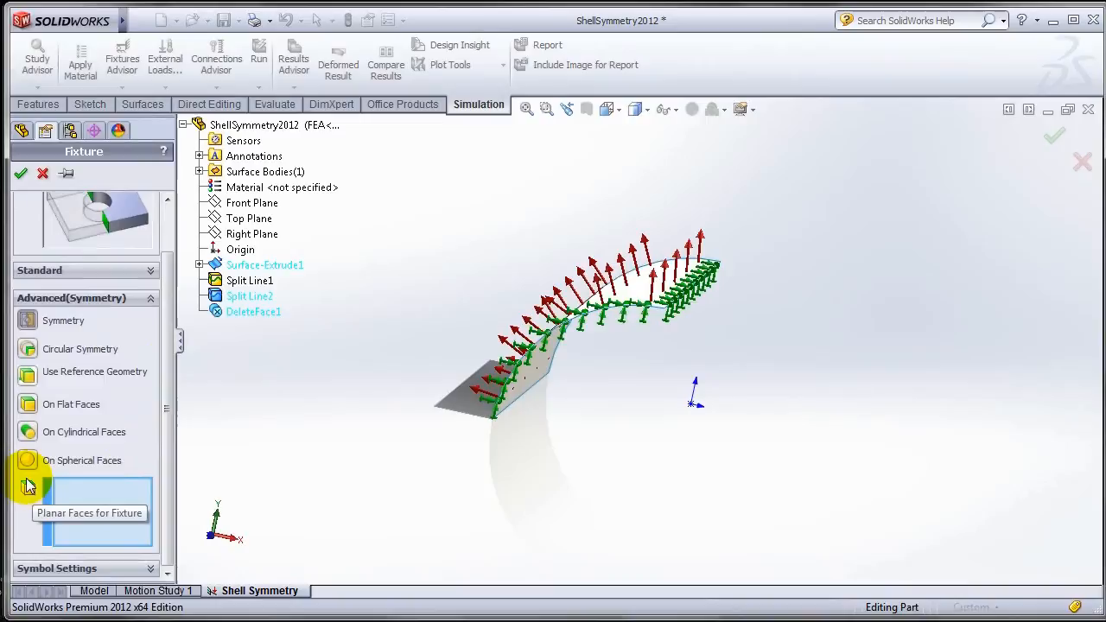
Step: Start a new advanced symmetry fixture in the ShellSymmetry study
click(20, 174)
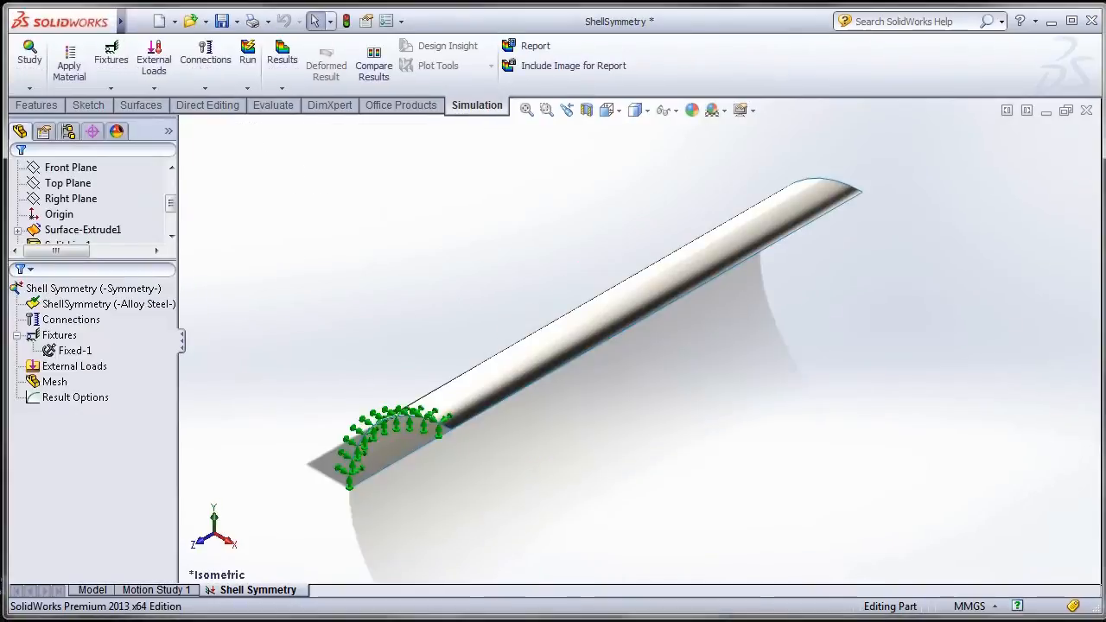
click(74, 366)
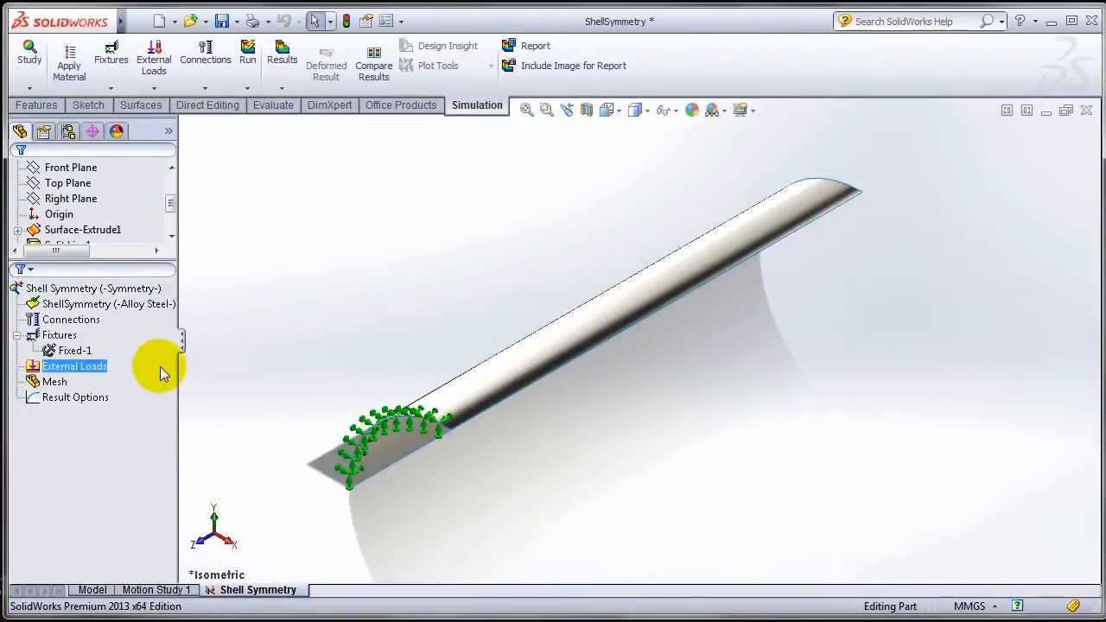
right_click(59, 335)
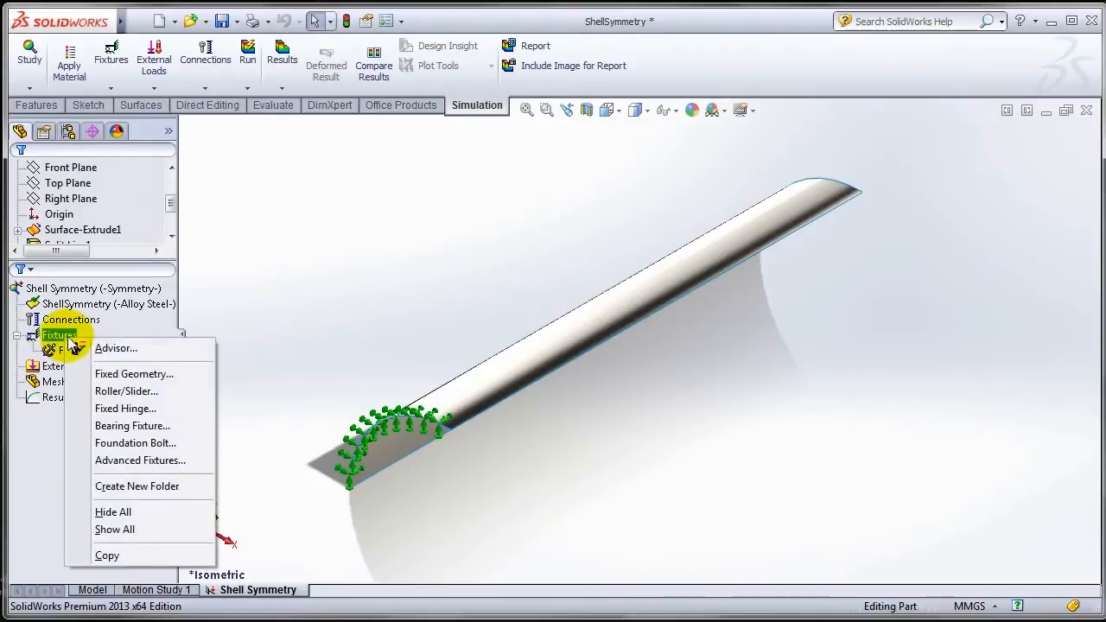
mouse_move(126, 391)
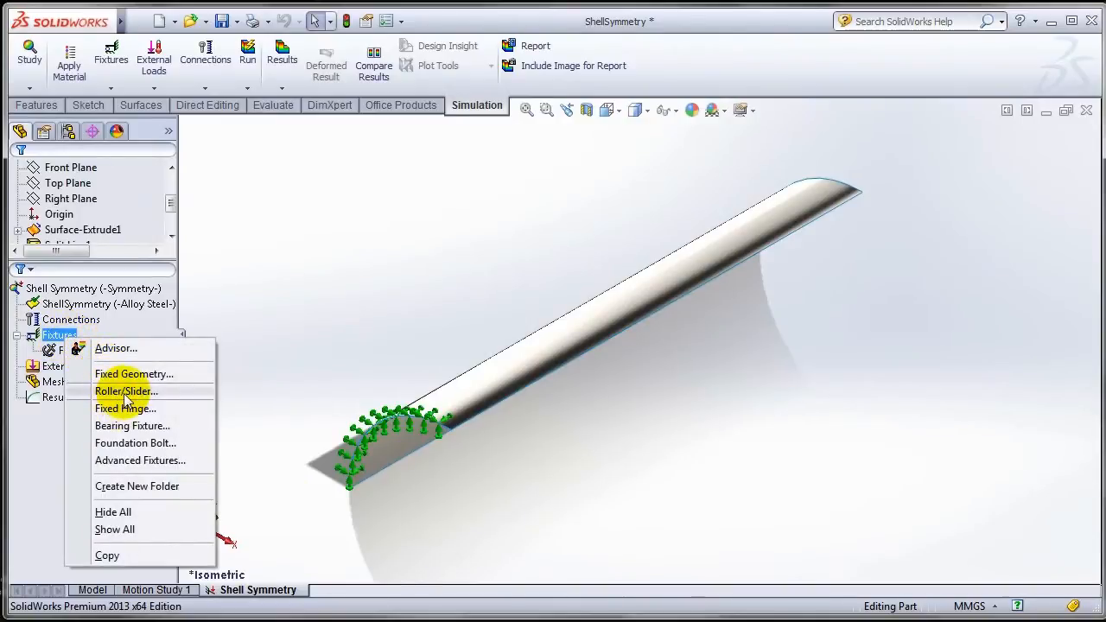
mouse_move(130, 466)
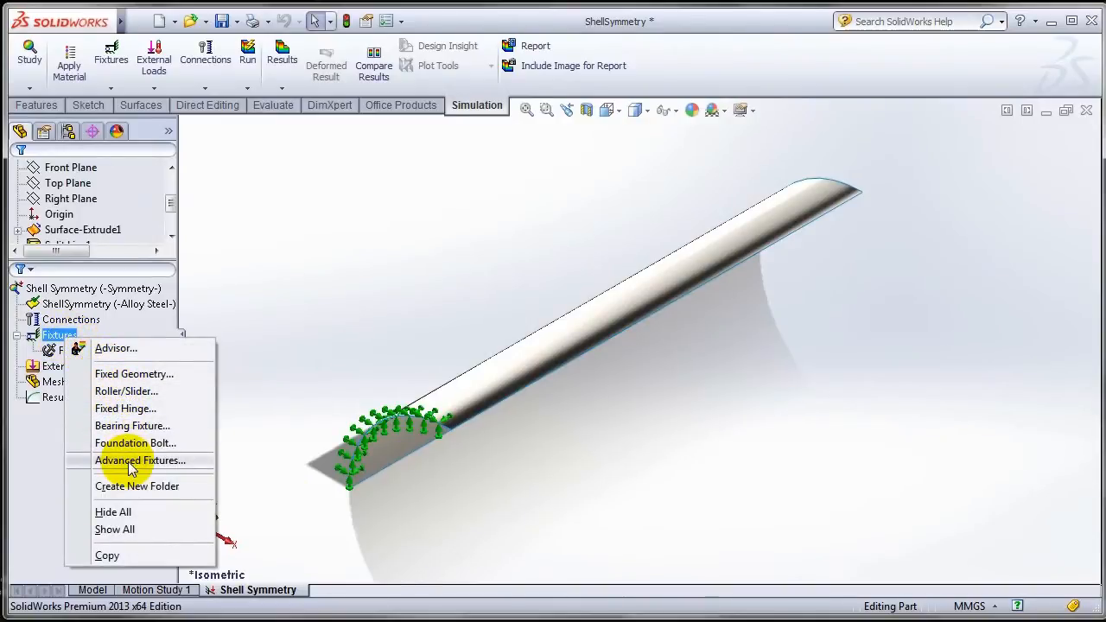
click(141, 459)
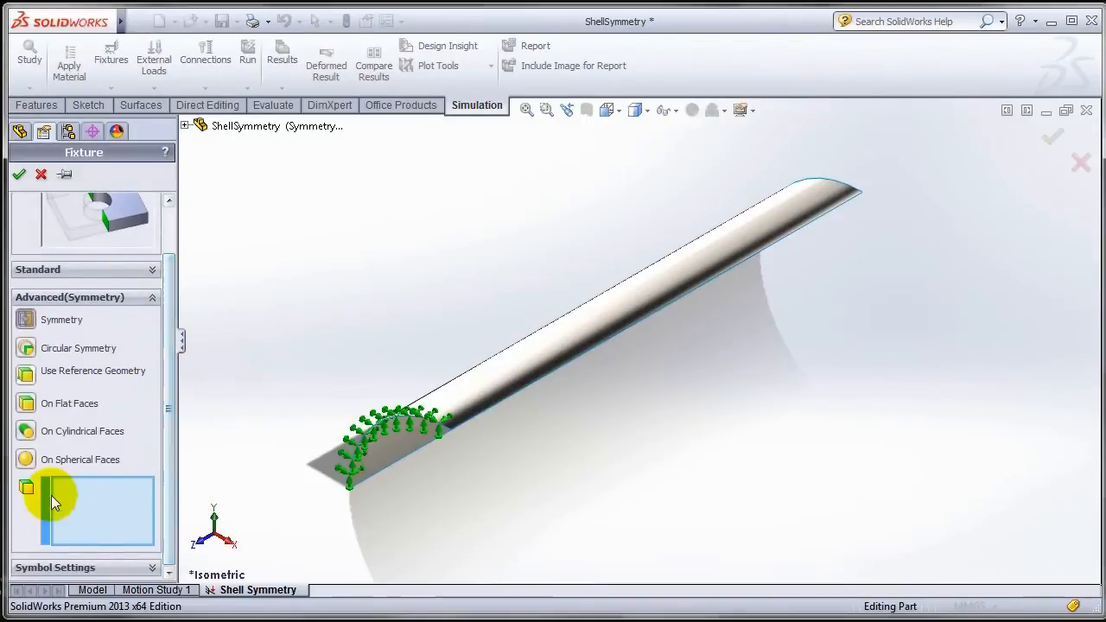
mouse_move(26, 497)
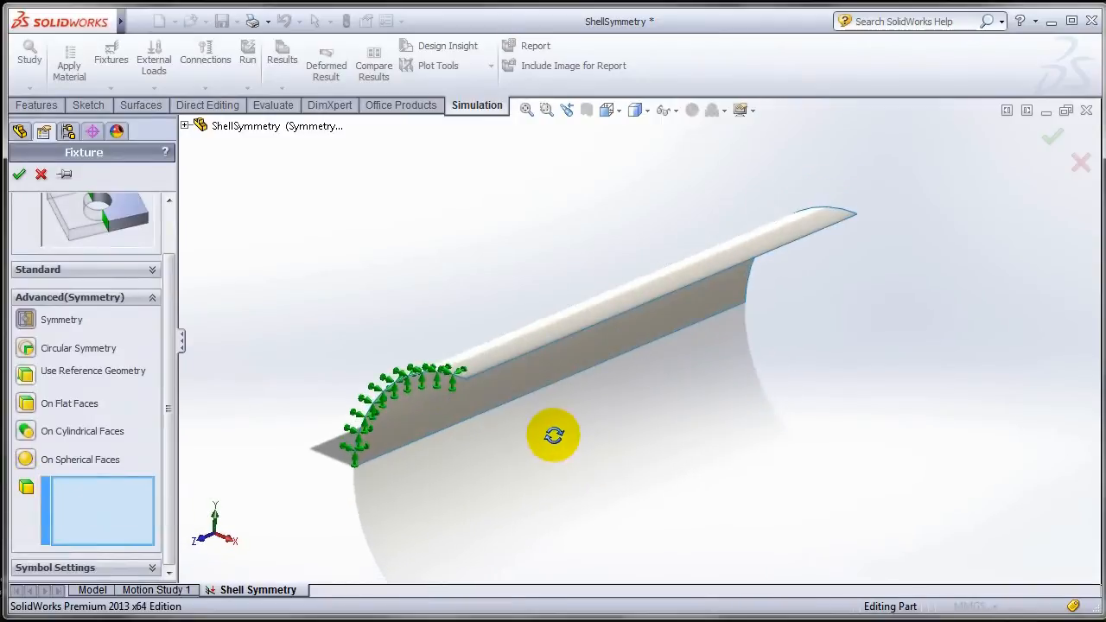
Step: Apply a symmetry restraint to both long straight edges of the quarter pipe
click(532, 359)
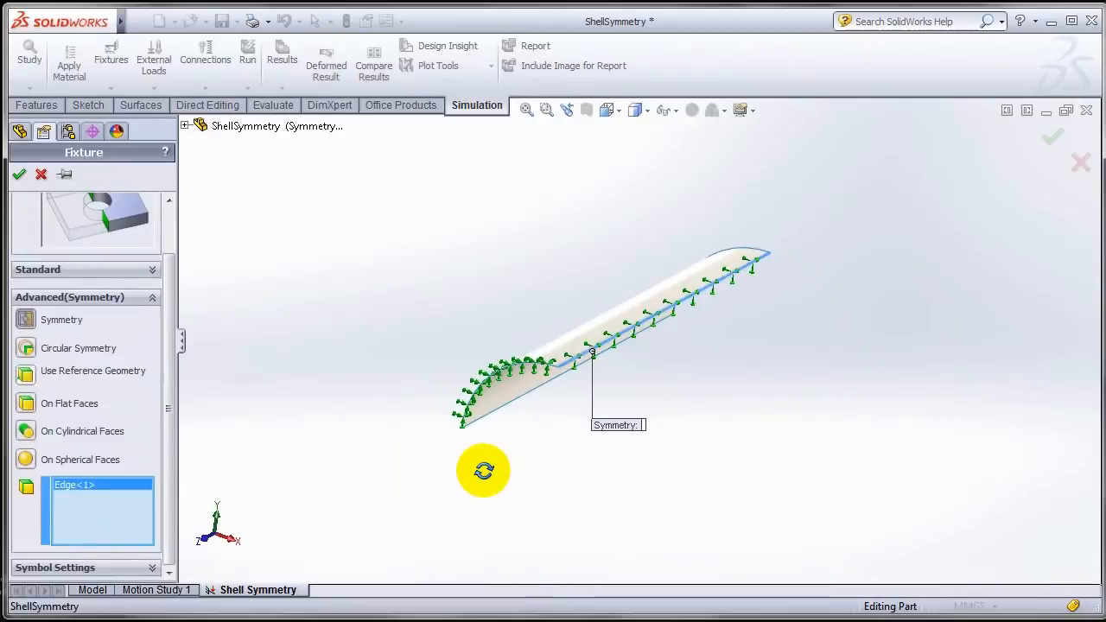
drag(483, 471, 640, 531)
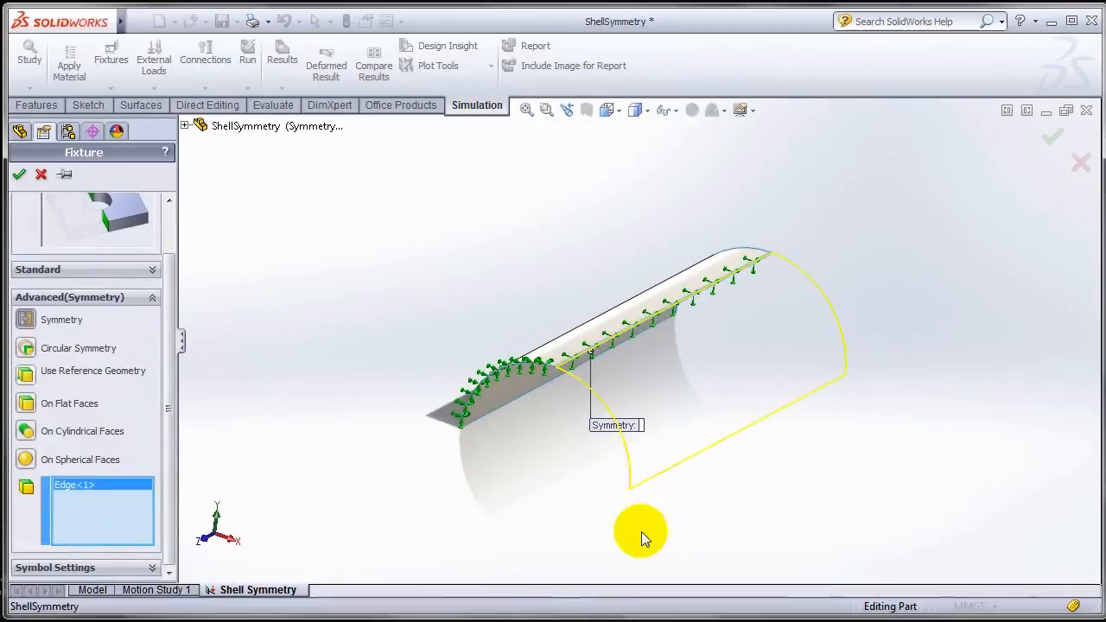
drag(640, 531, 480, 446)
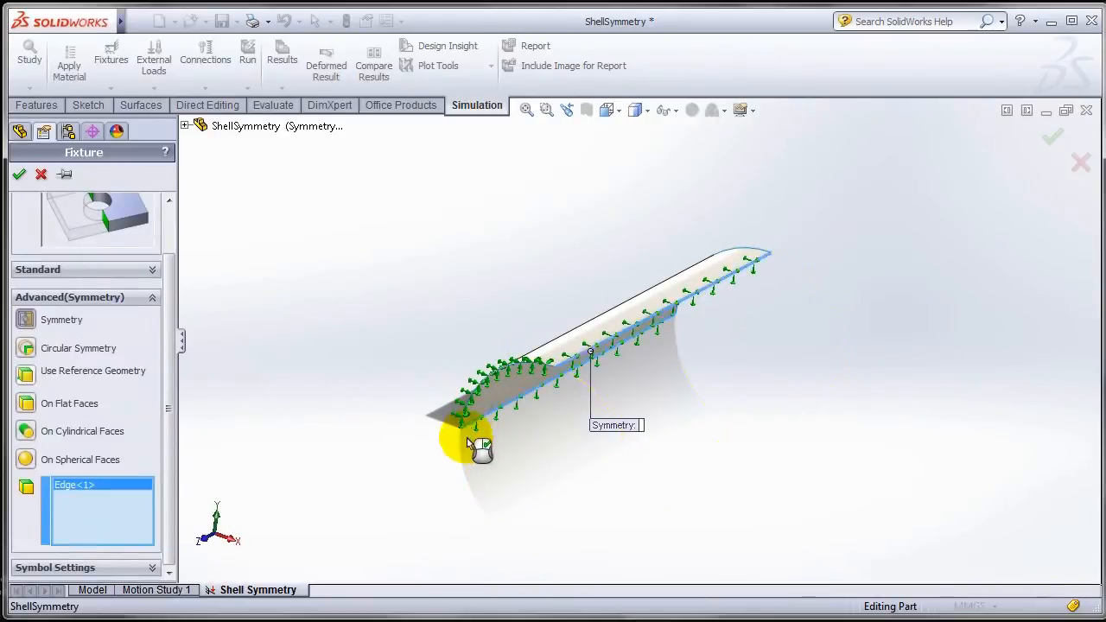
click(695, 454)
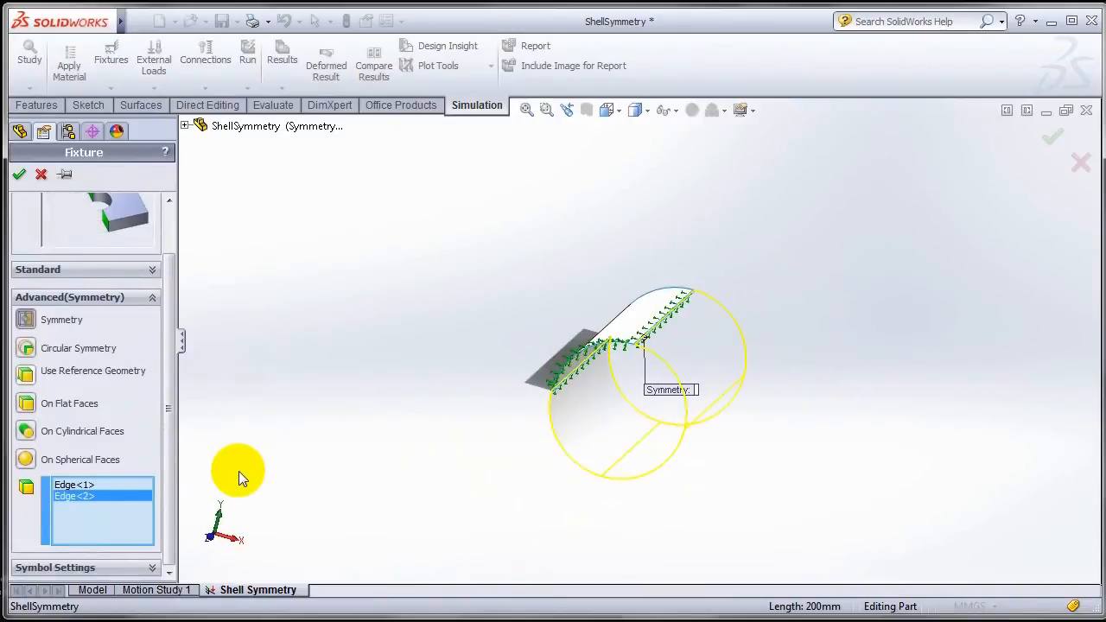
mouse_move(587, 406)
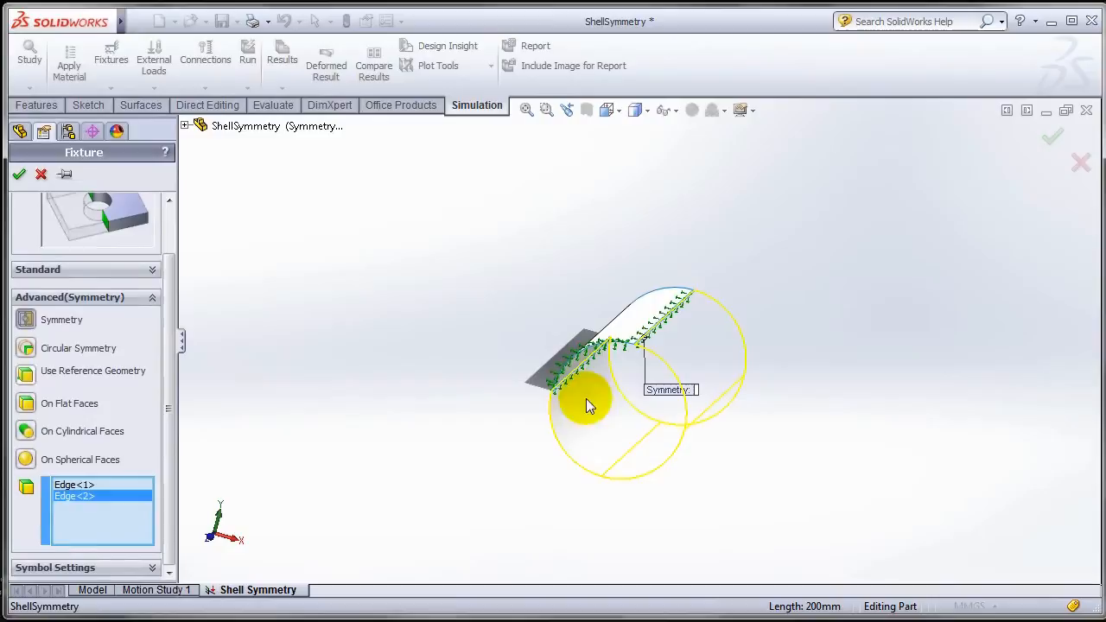
click(19, 174)
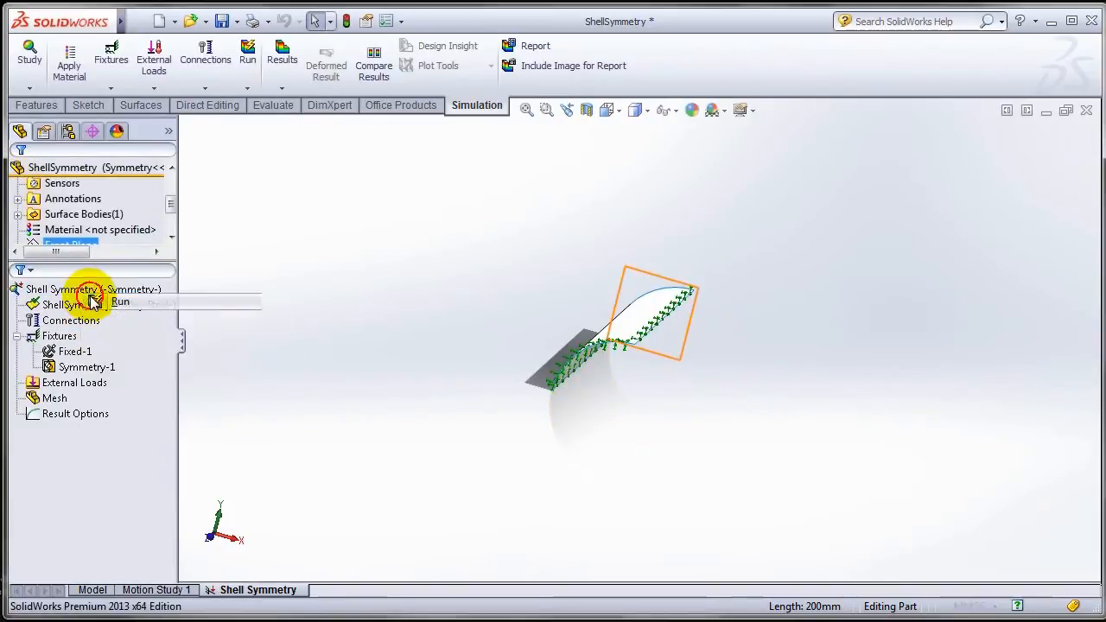
Step: After a failed run, add a 0.1 N/mm^2 pressure on the pipe face and solve
click(120, 301)
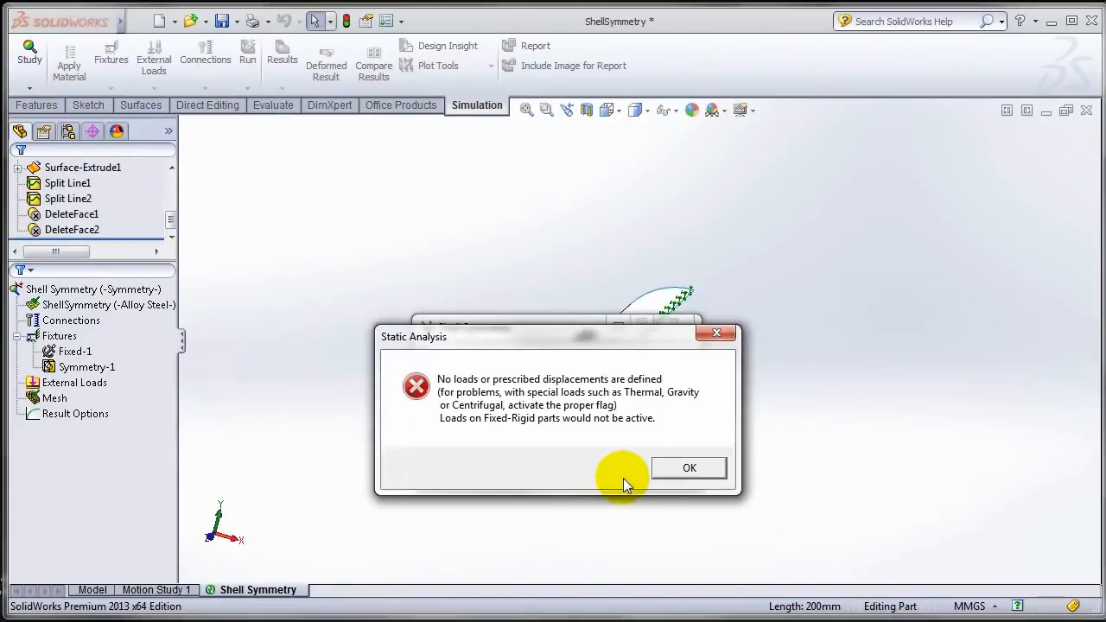
click(689, 467)
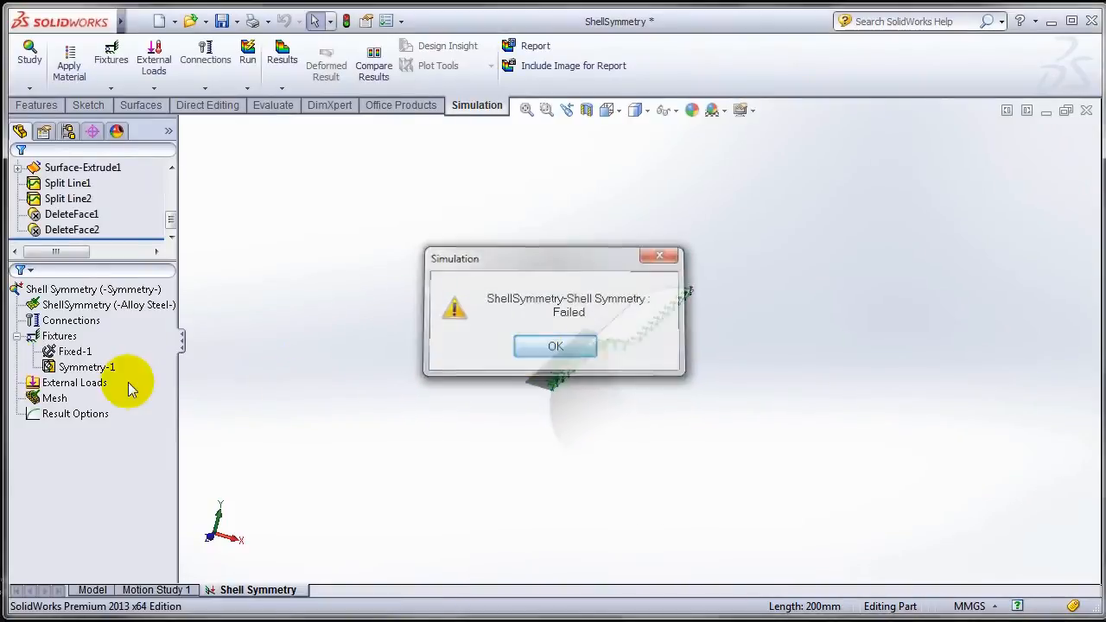
right_click(76, 382)
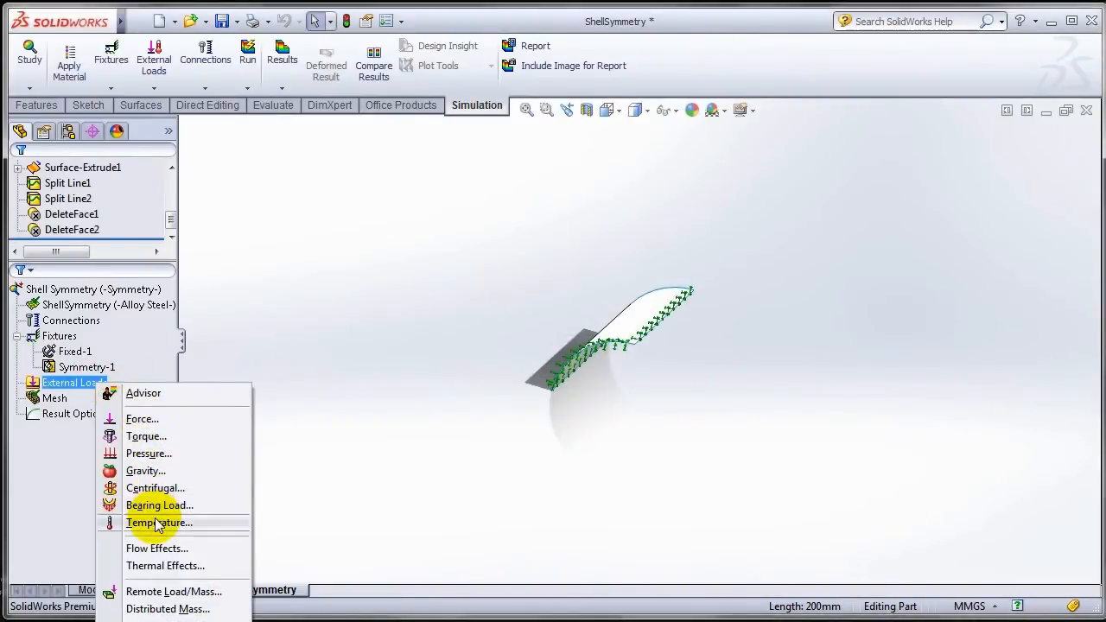
click(149, 452)
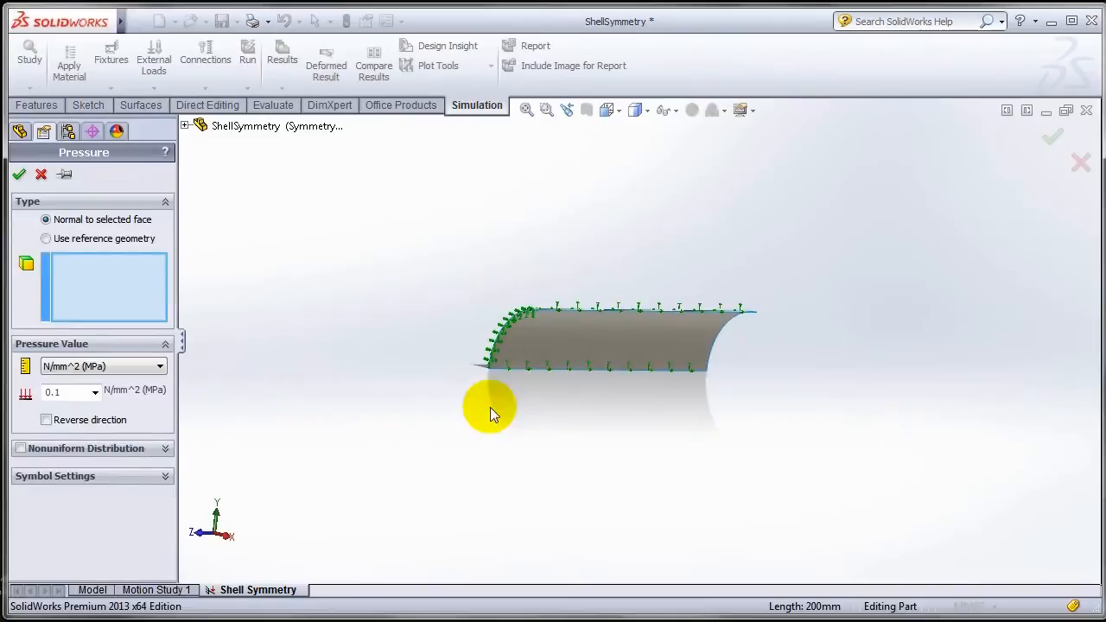
click(19, 173)
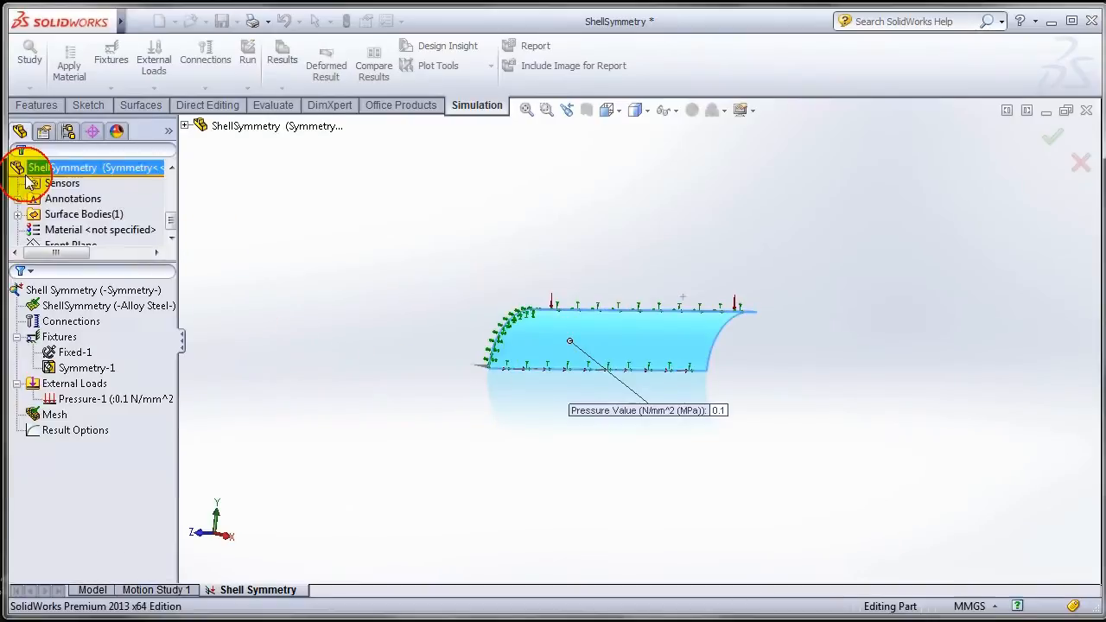
right_click(82, 290)
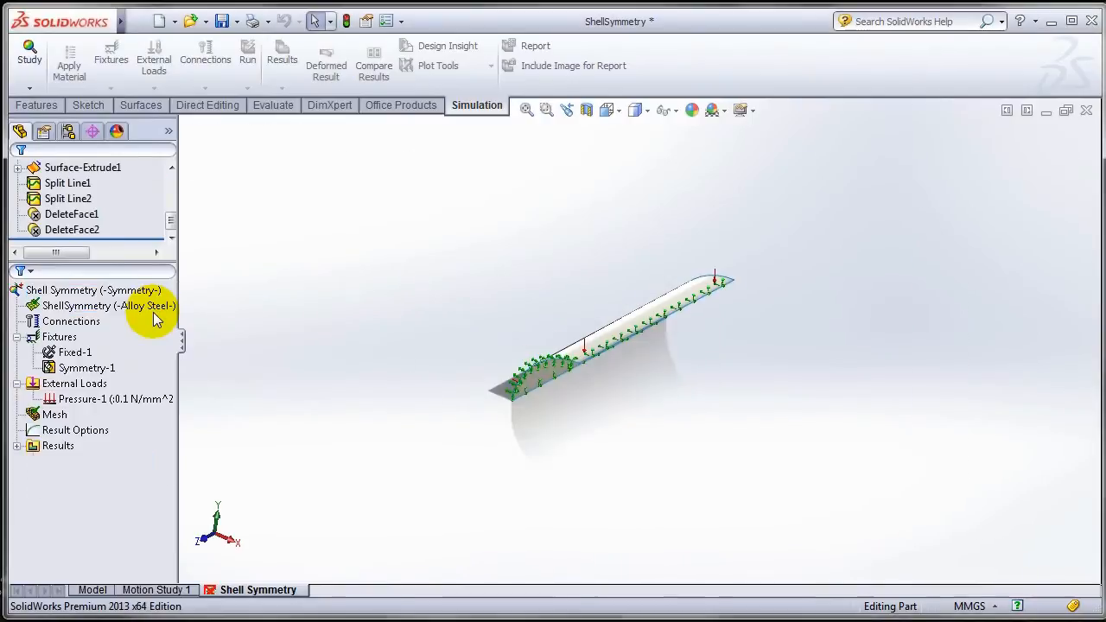
Step: Reverse Pressure-1's direction and re-solve the study
click(247, 56)
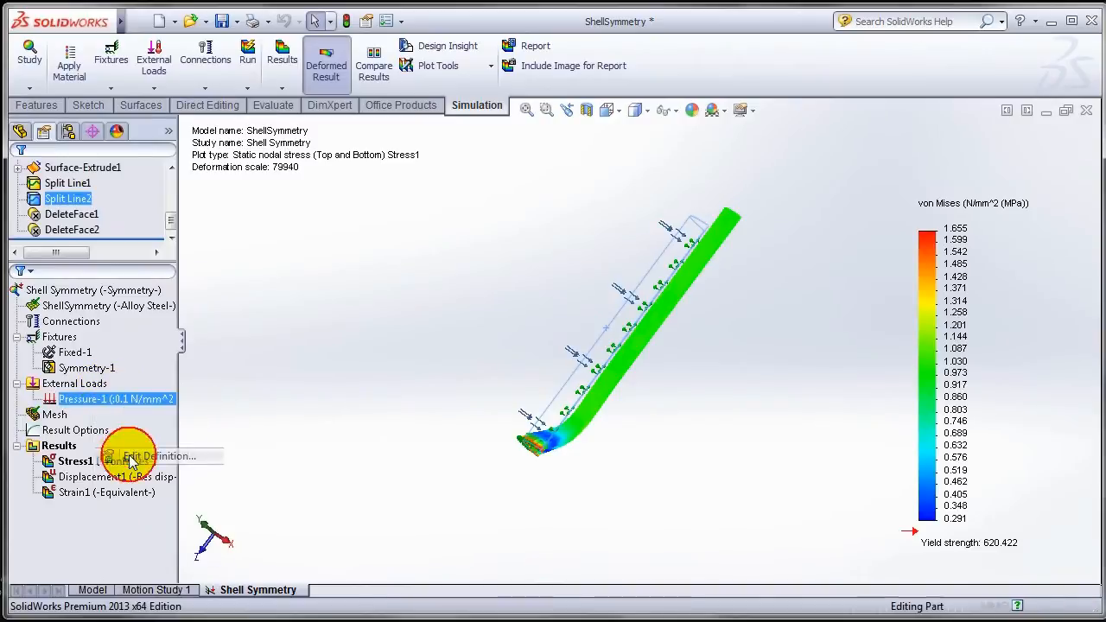
click(154, 456)
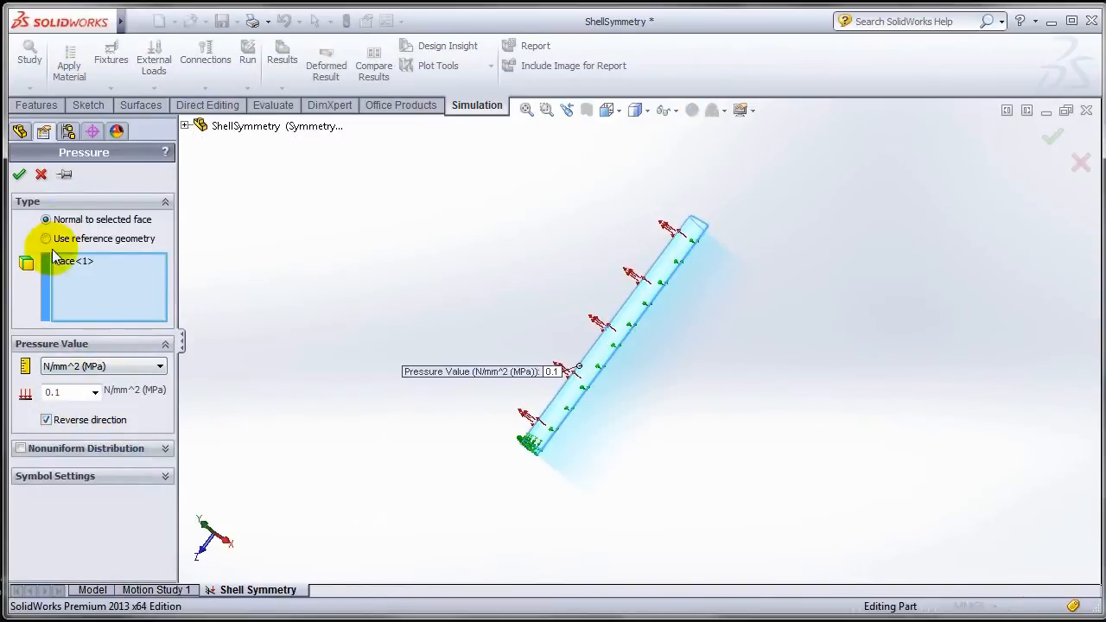
click(19, 173)
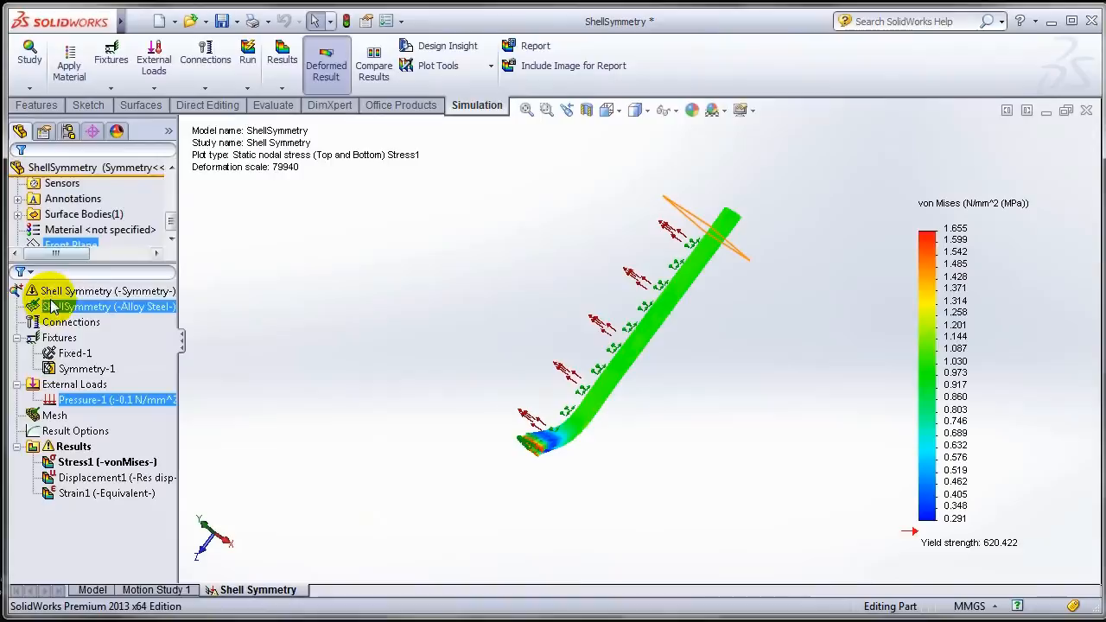
click(247, 57)
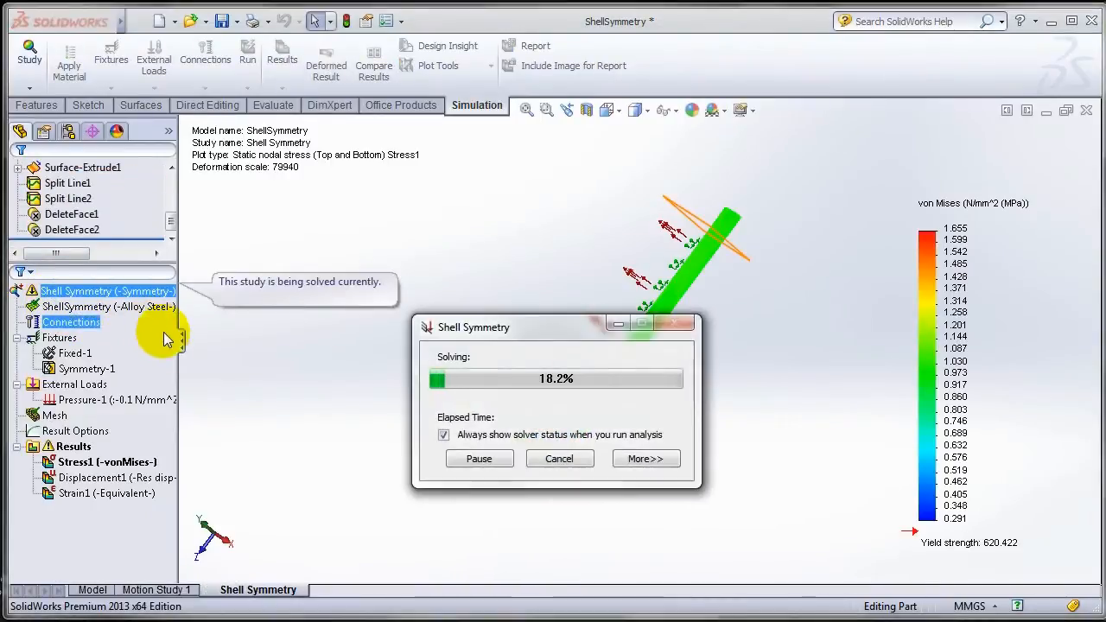
Step: Show top-face von Mises stress (0.291–1.651 N/mm^2) and orbit to inspect it
right_click(104, 461)
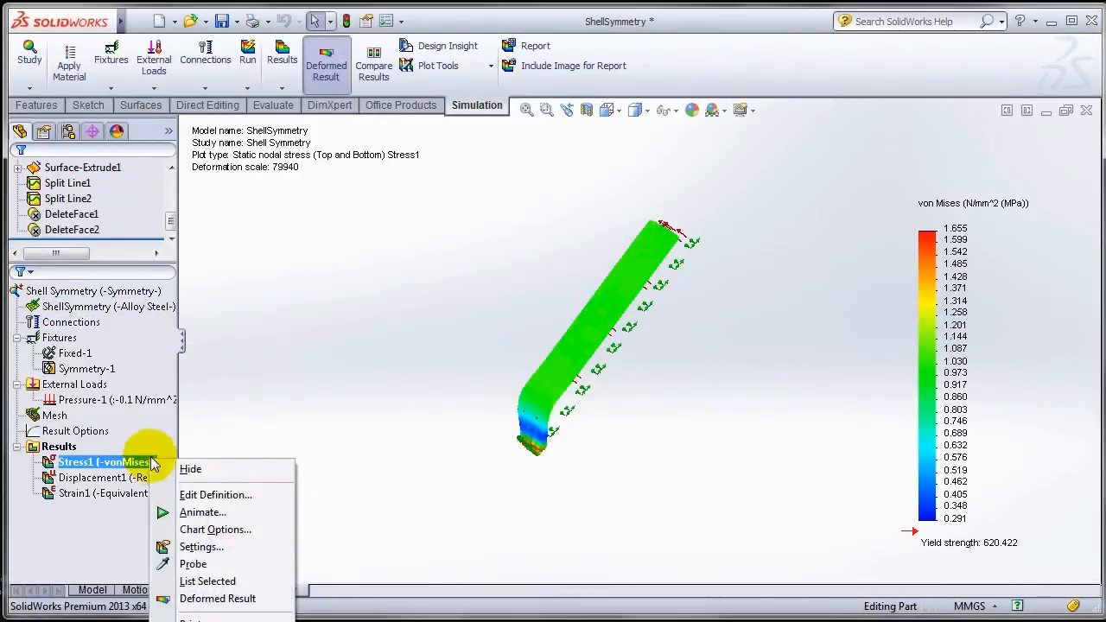
click(215, 494)
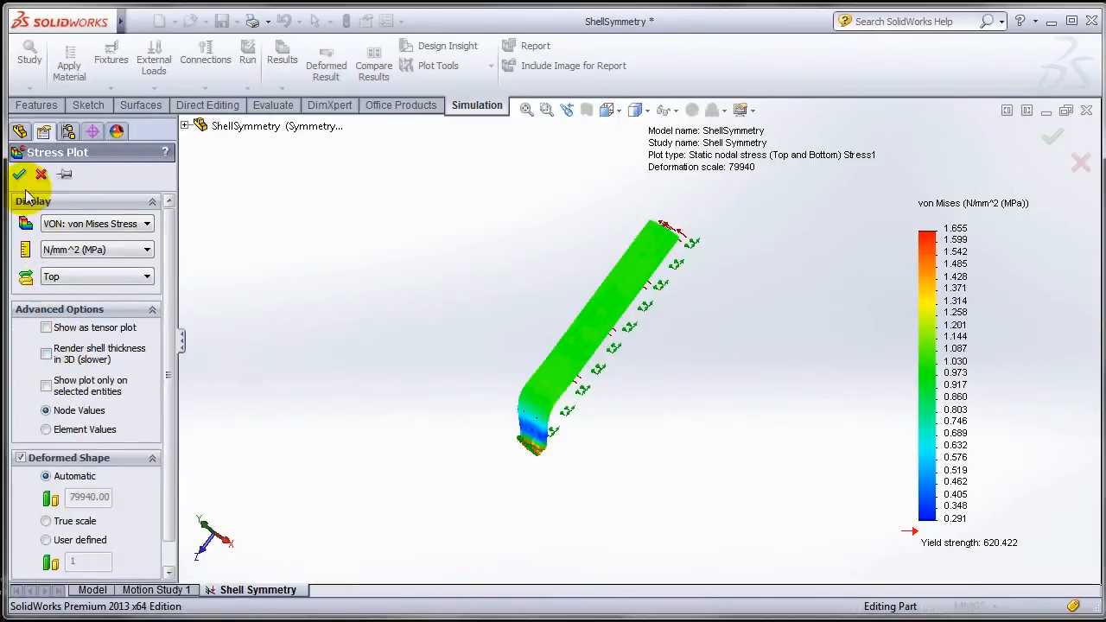
click(20, 174)
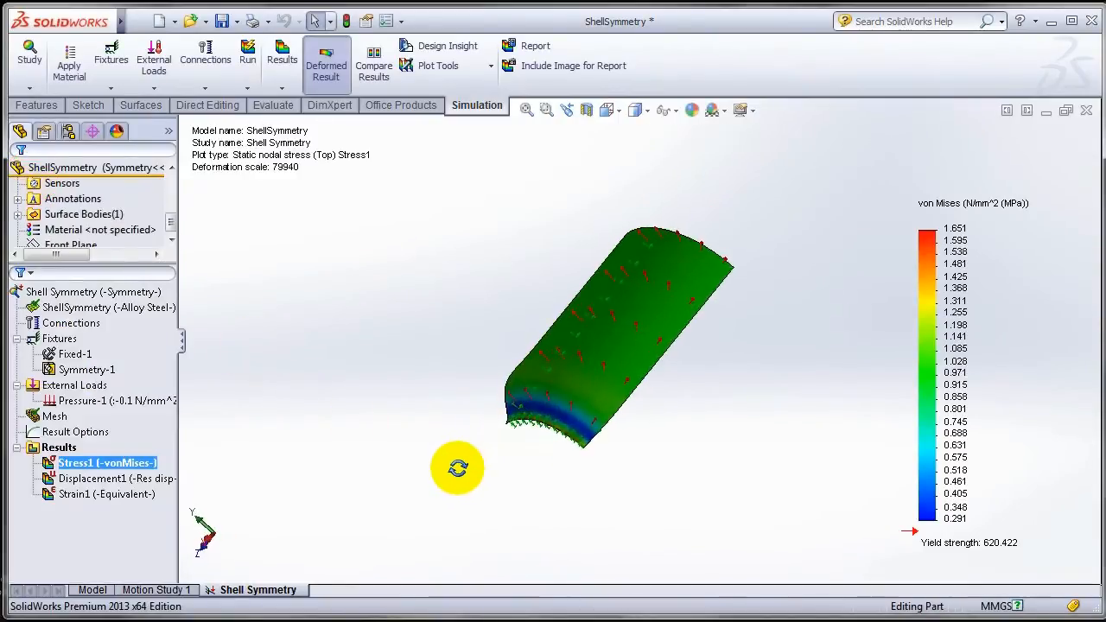
drag(457, 468, 579, 418)
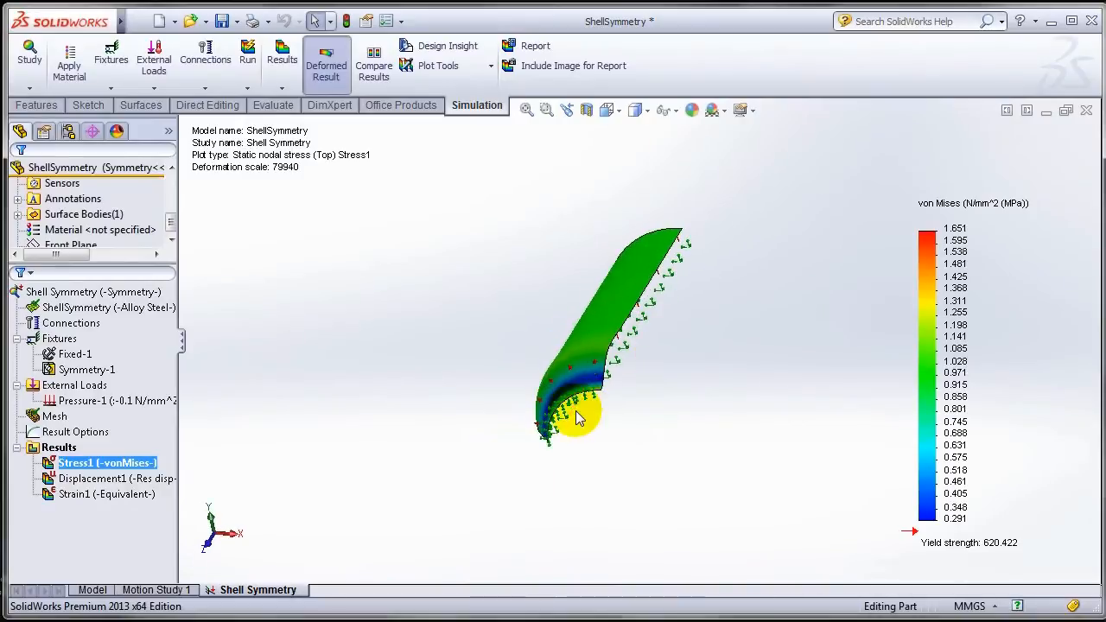
drag(579, 419, 674, 406)
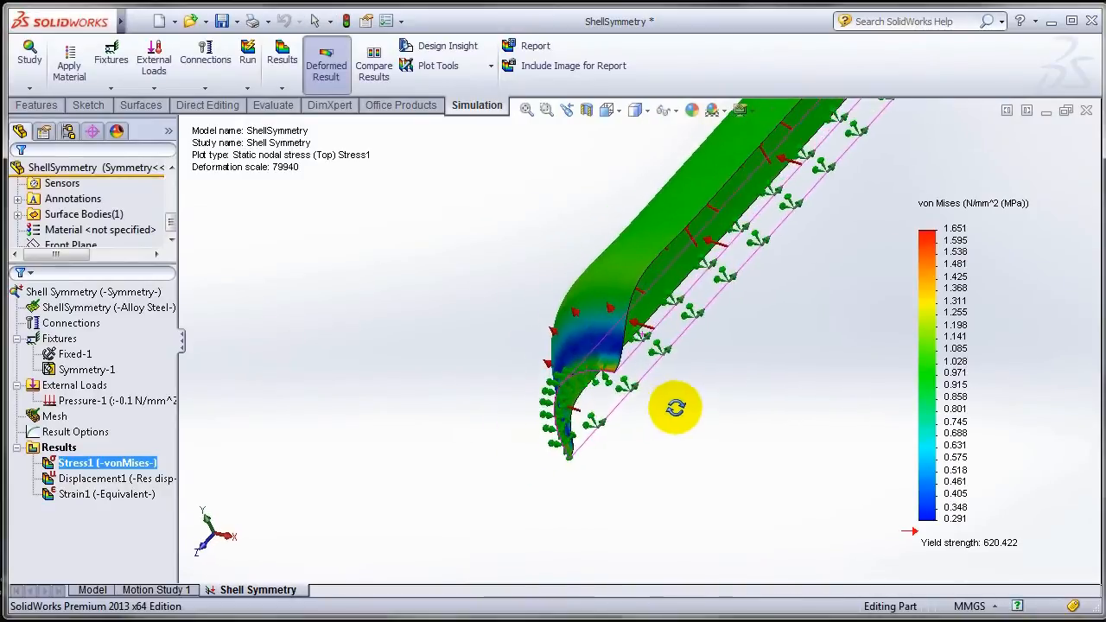
drag(674, 407, 742, 351)
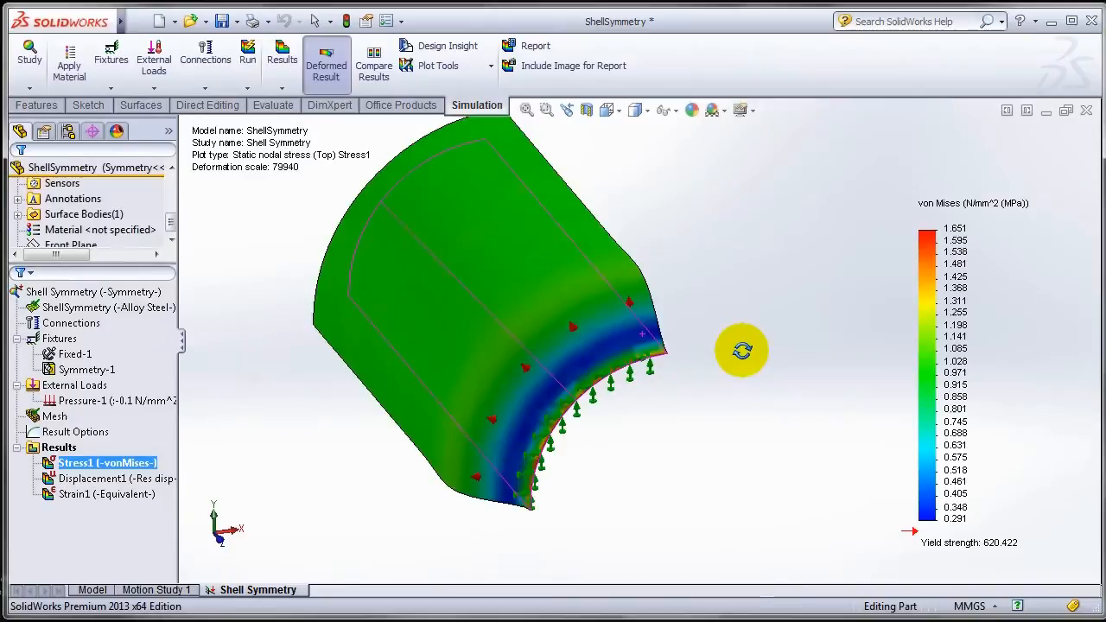
drag(741, 351, 698, 376)
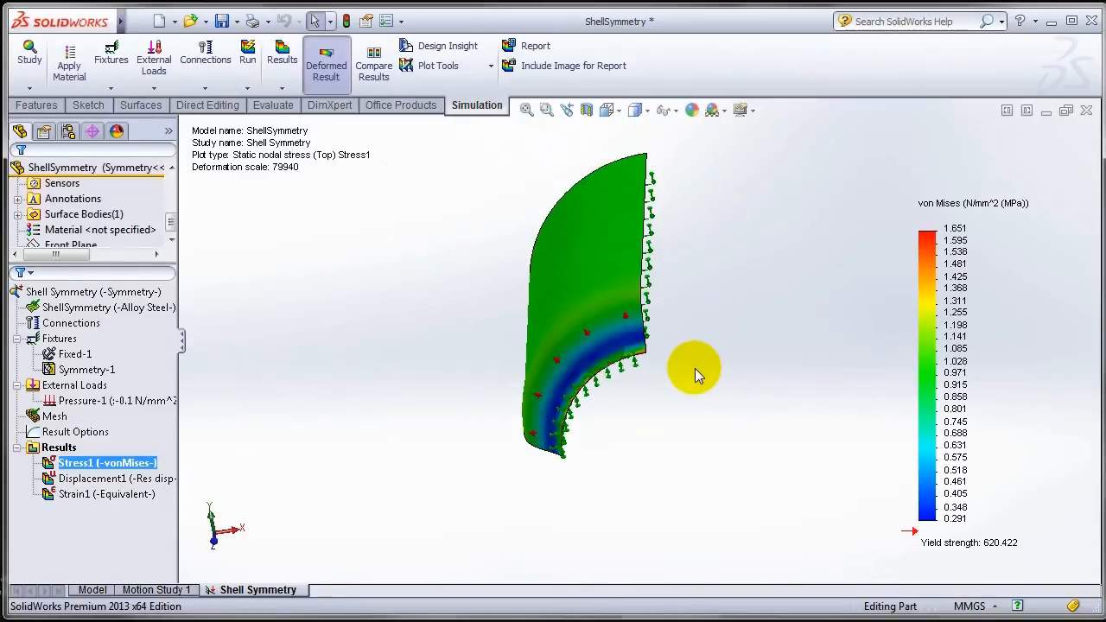
click(68, 132)
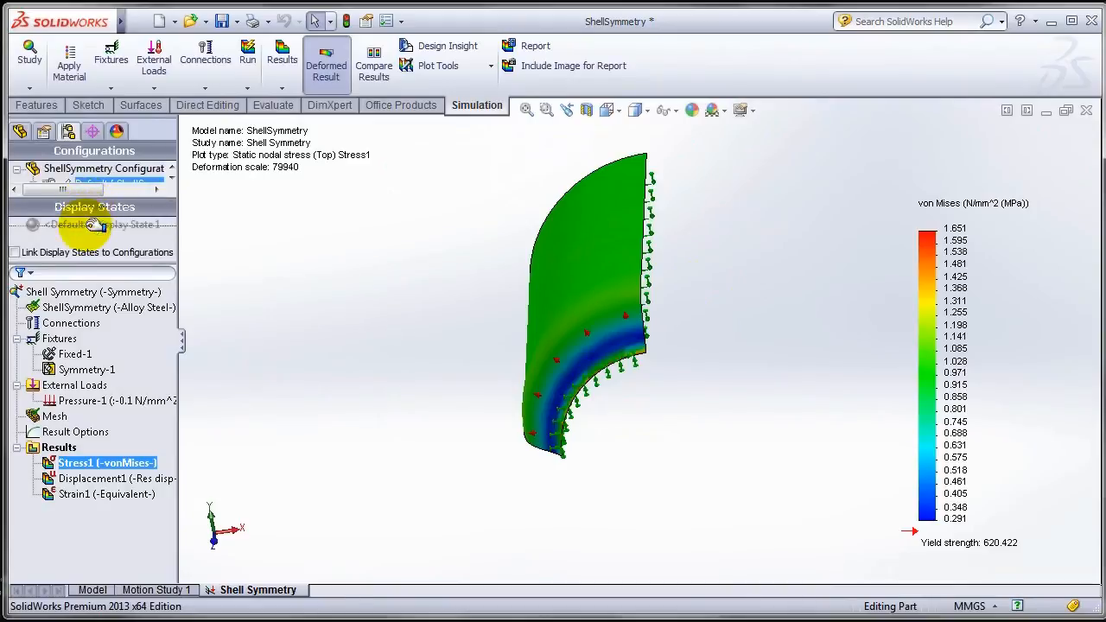
Step: Duplicate the Shell Symmetry study on the Default configuration and switch to the copy
right_click(255, 589)
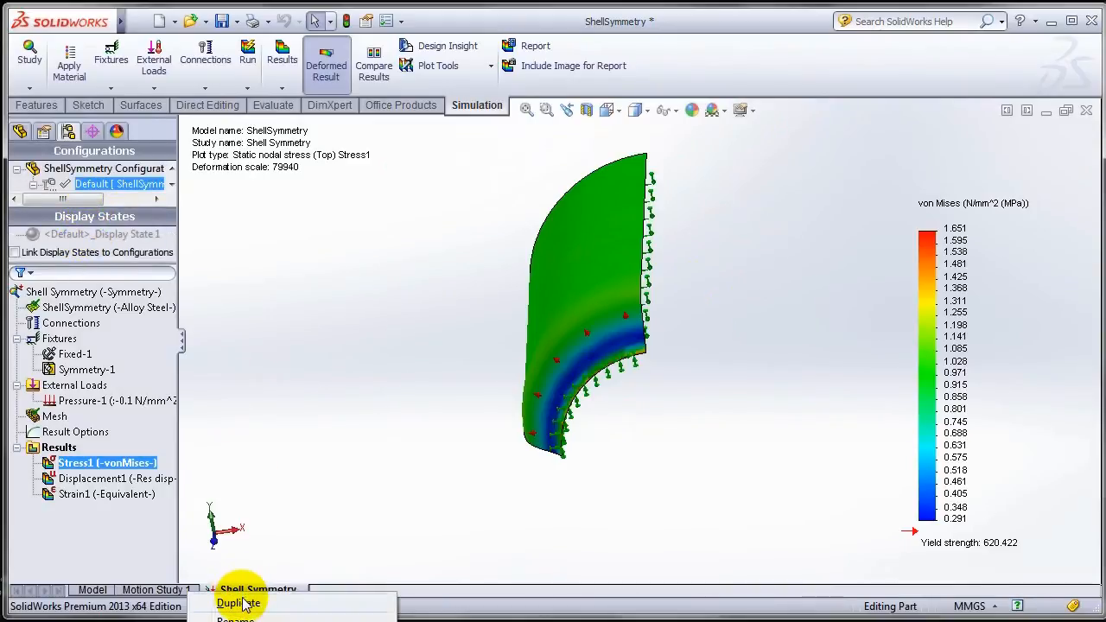
click(239, 604)
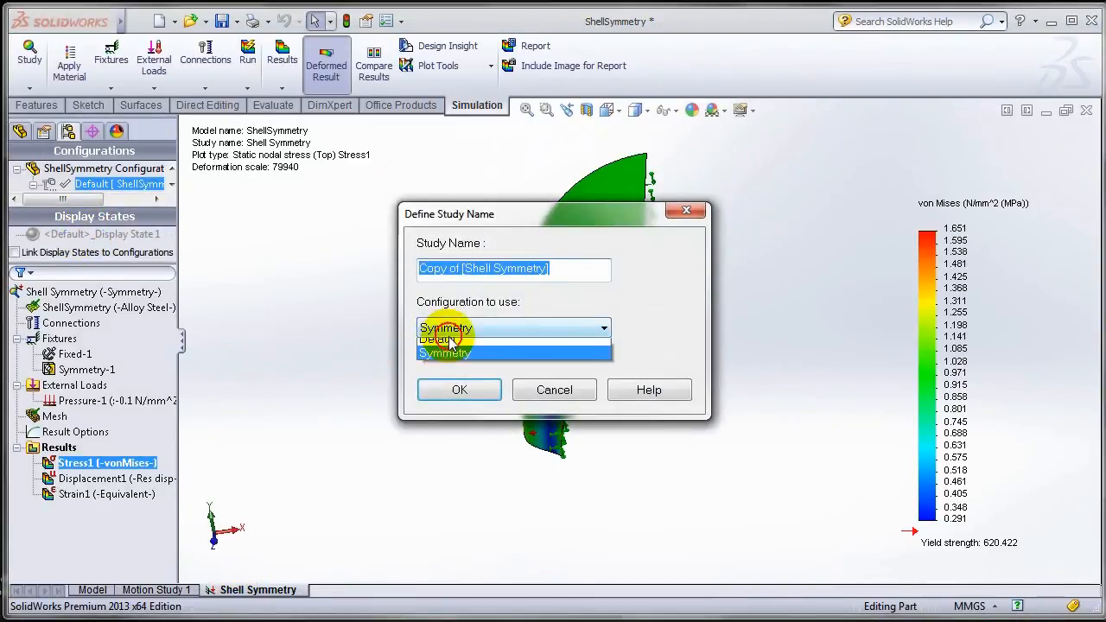
click(459, 390)
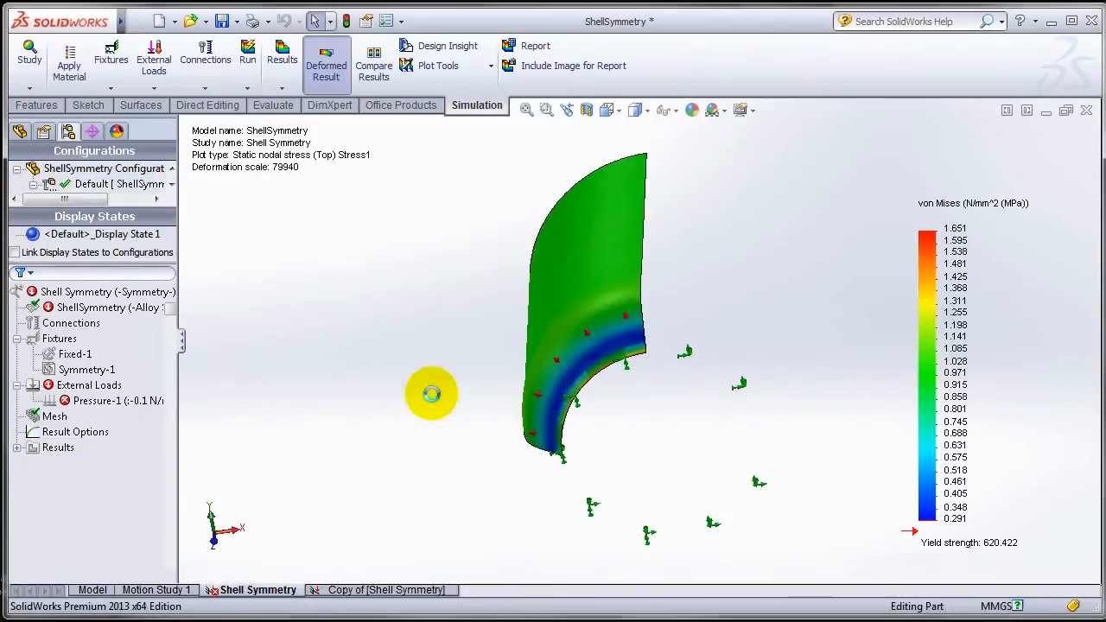
click(387, 589)
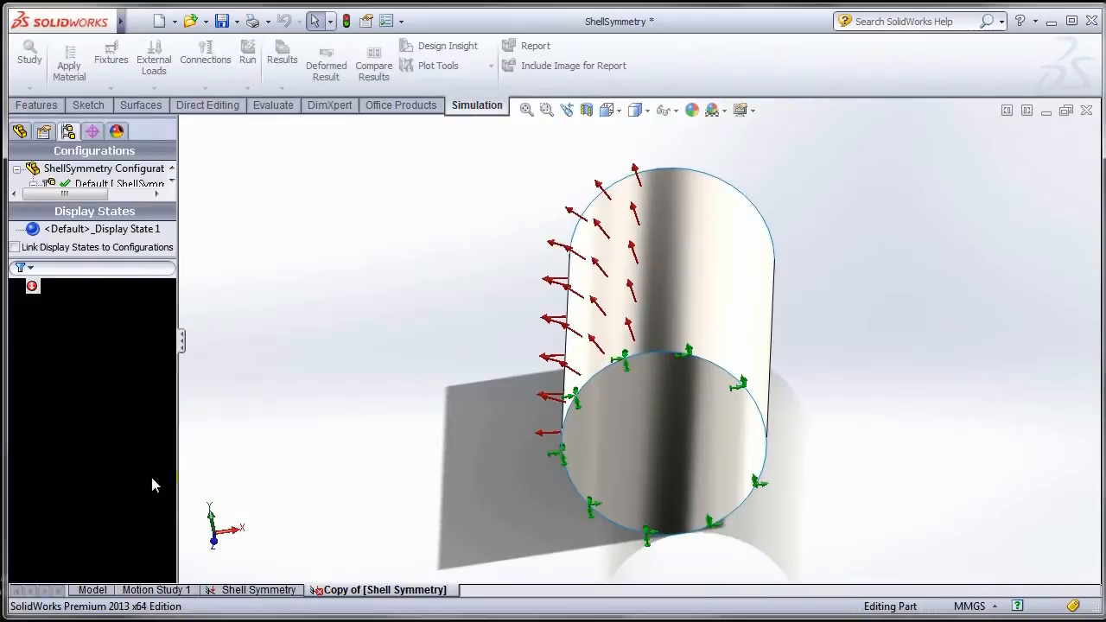
Step: In the copy, delete the symmetry restraint and re-confirm Pressure-1 and Fixed-1
right_click(86, 364)
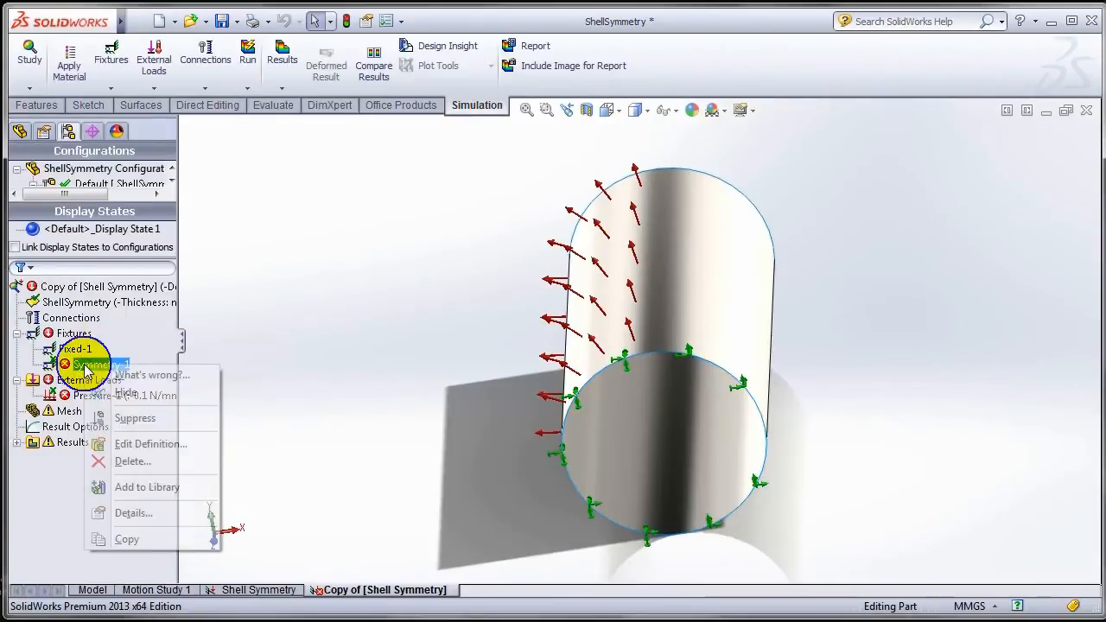
click(132, 461)
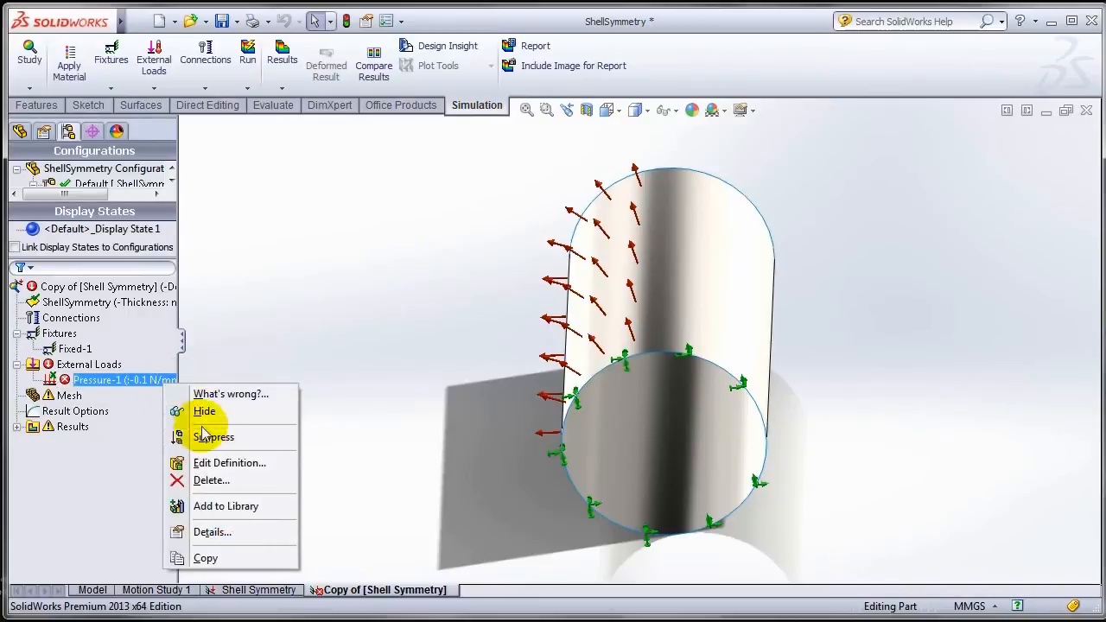
click(229, 462)
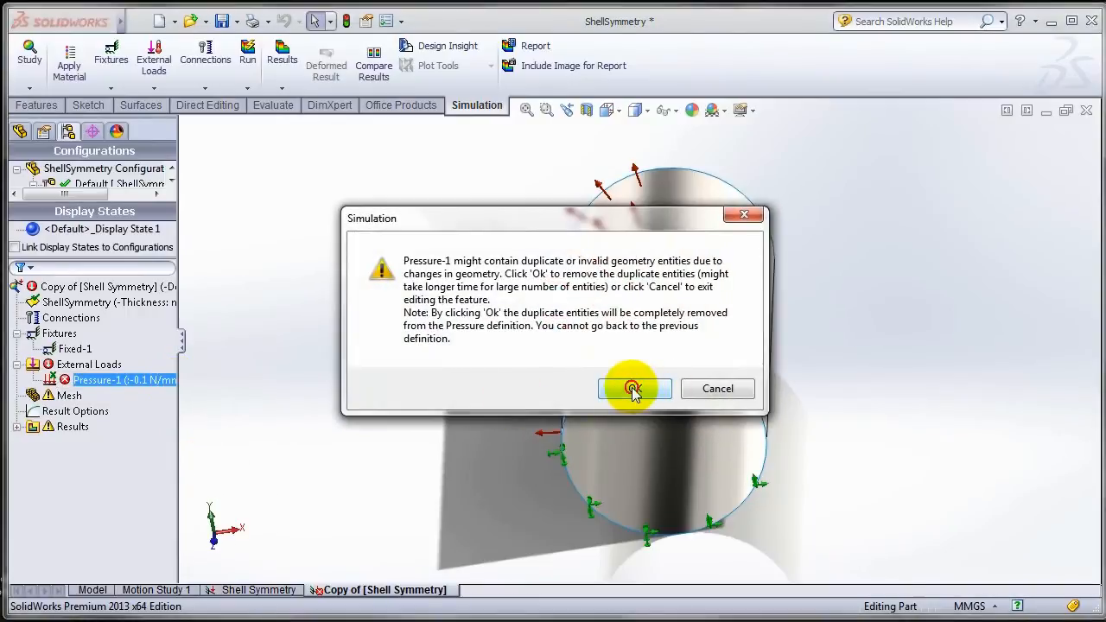
click(633, 389)
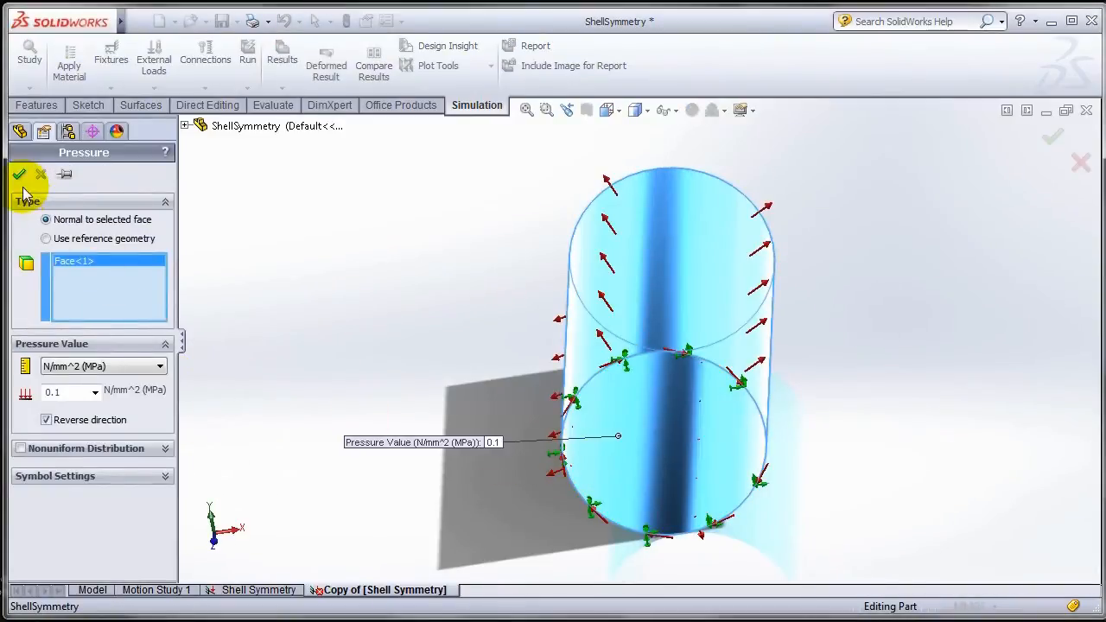
right_click(74, 349)
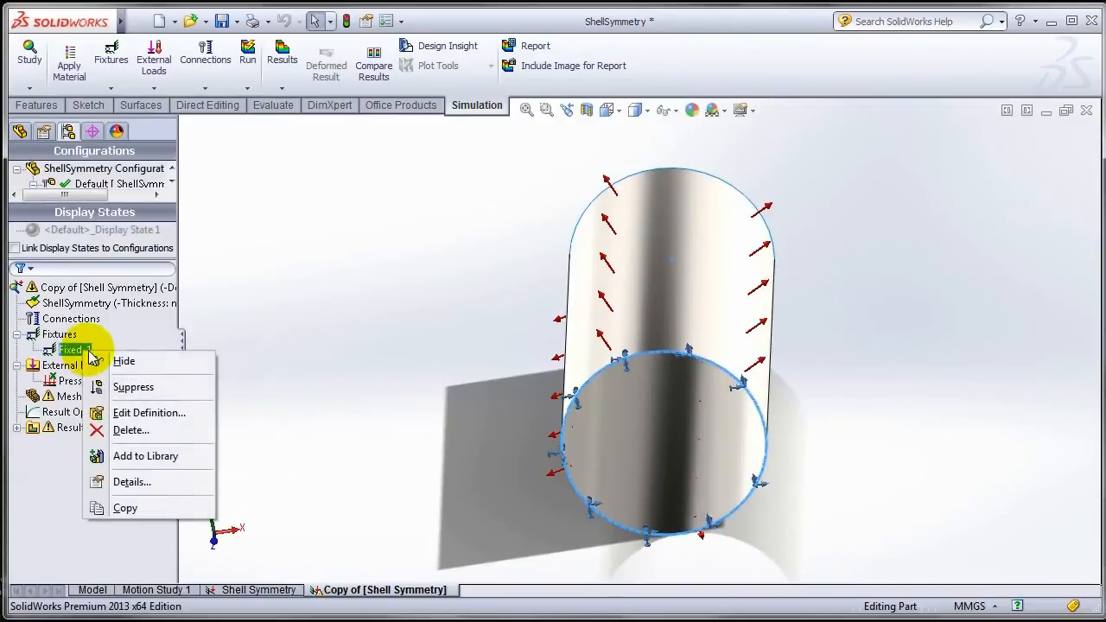
click(148, 412)
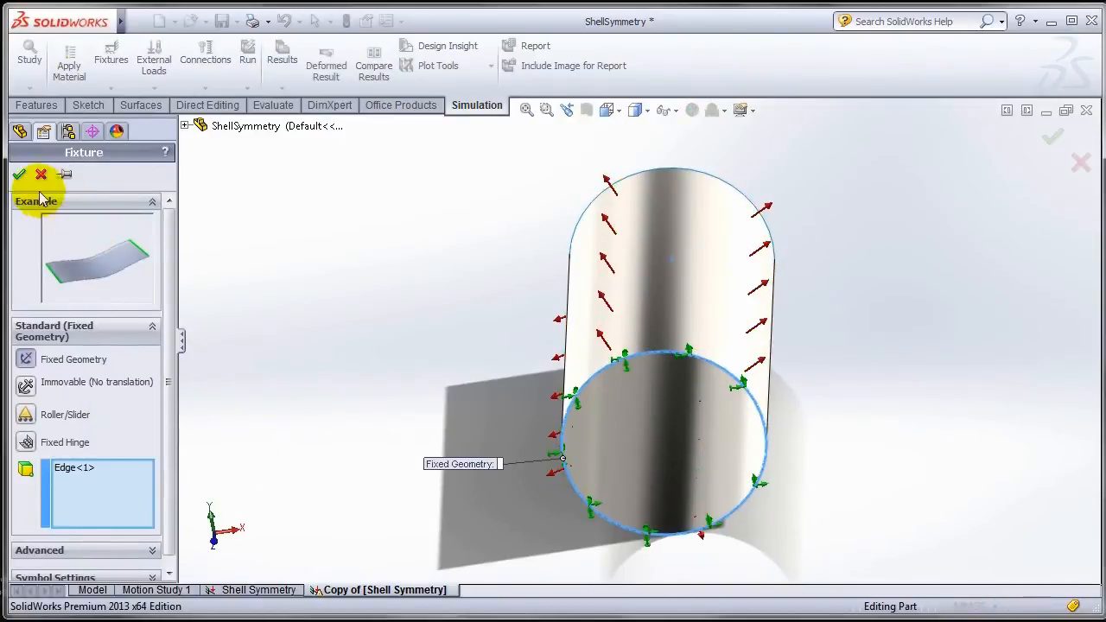
click(19, 175)
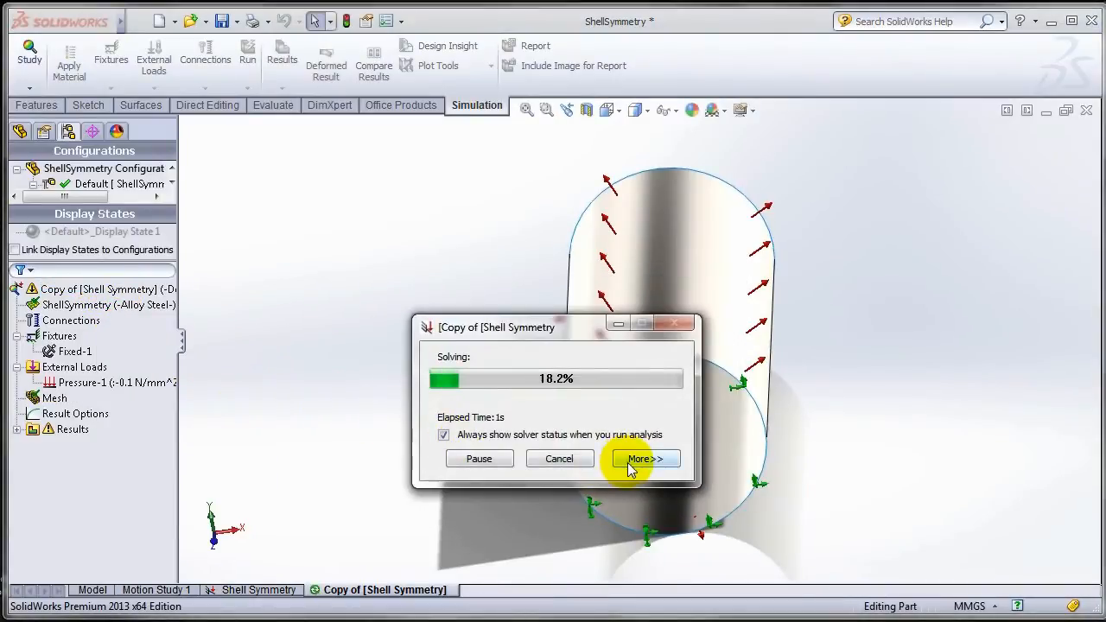
Step: Review the copy's von Mises results (peak 1.634 MPa), then reactivate the Shell Symmetry configuration
click(647, 458)
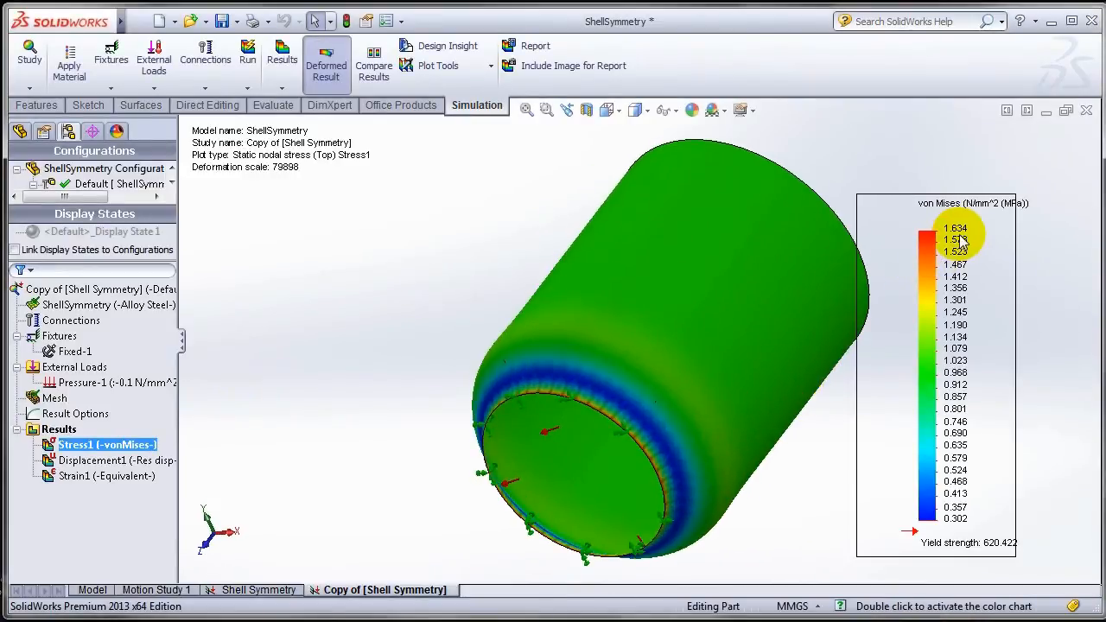
click(257, 589)
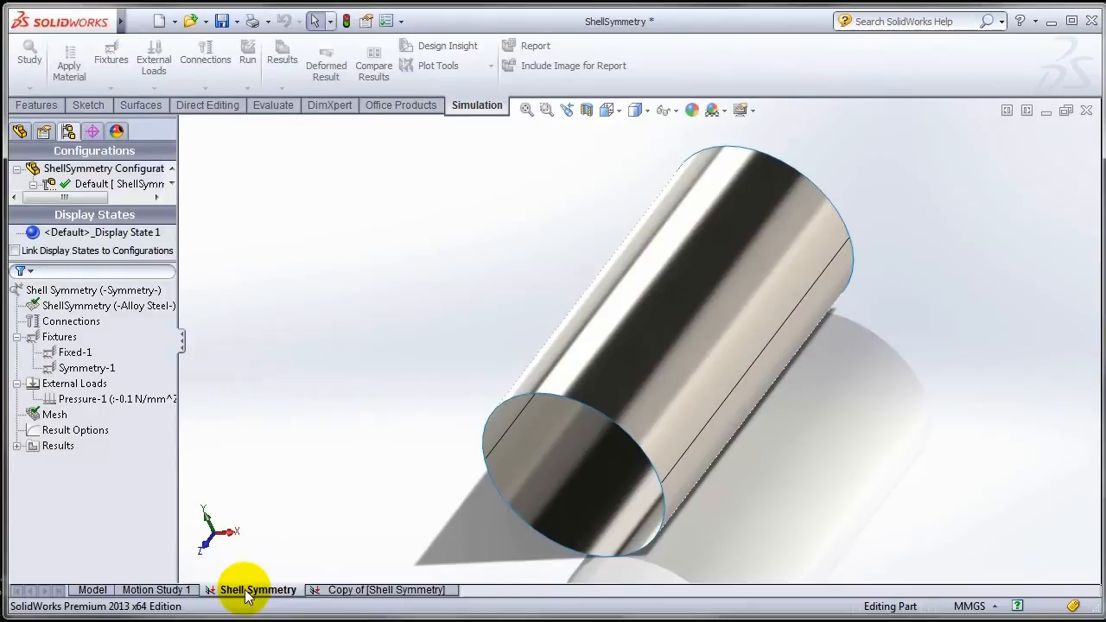
right_click(93, 290)
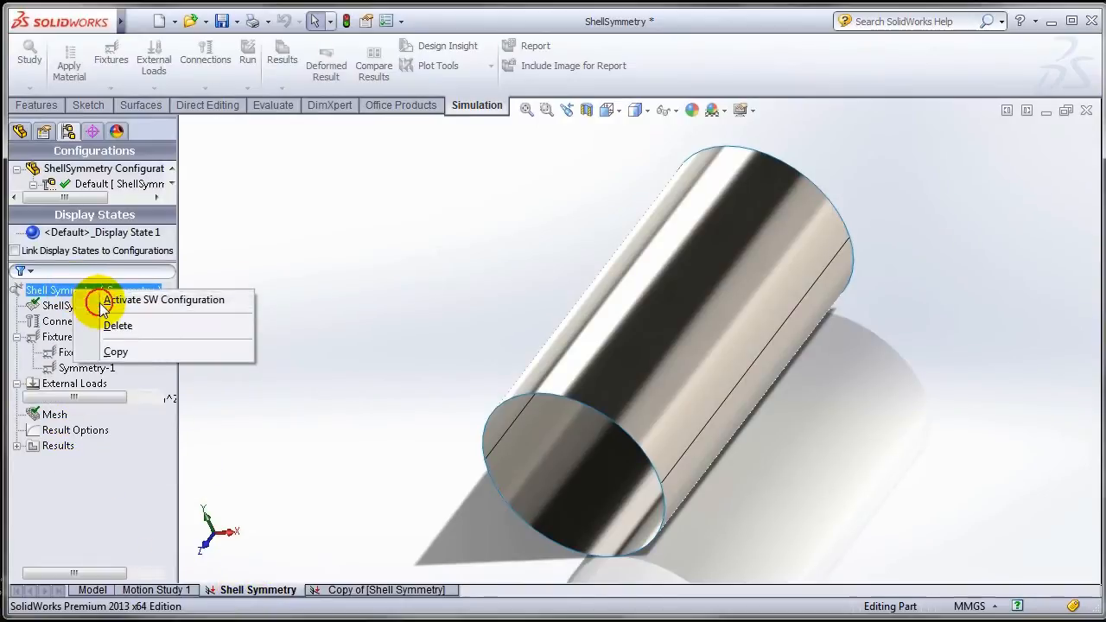
click(164, 300)
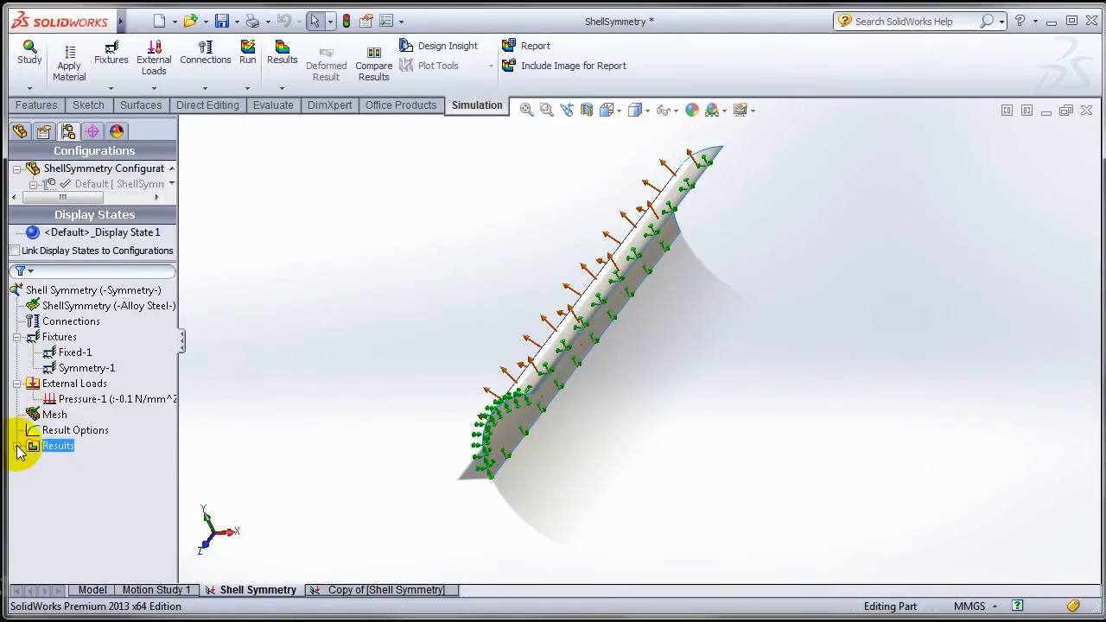
Step: Display the quarter pipe's Stress1 plot (0.291–1.651 MPa) and rotate to inspect it
double_click(58, 445)
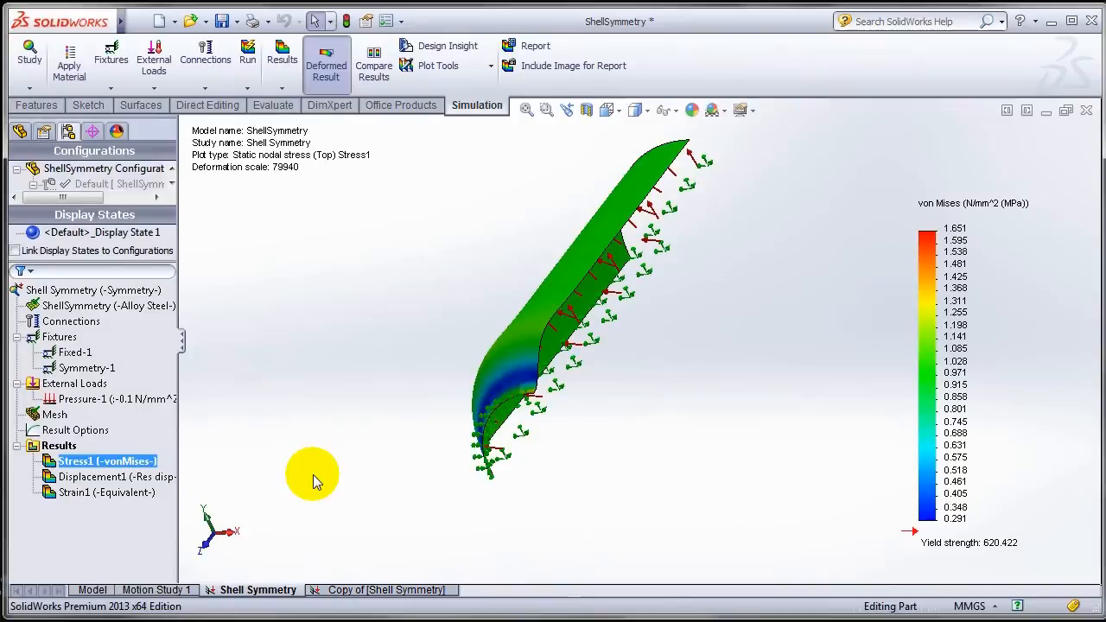
mouse_move(691, 327)
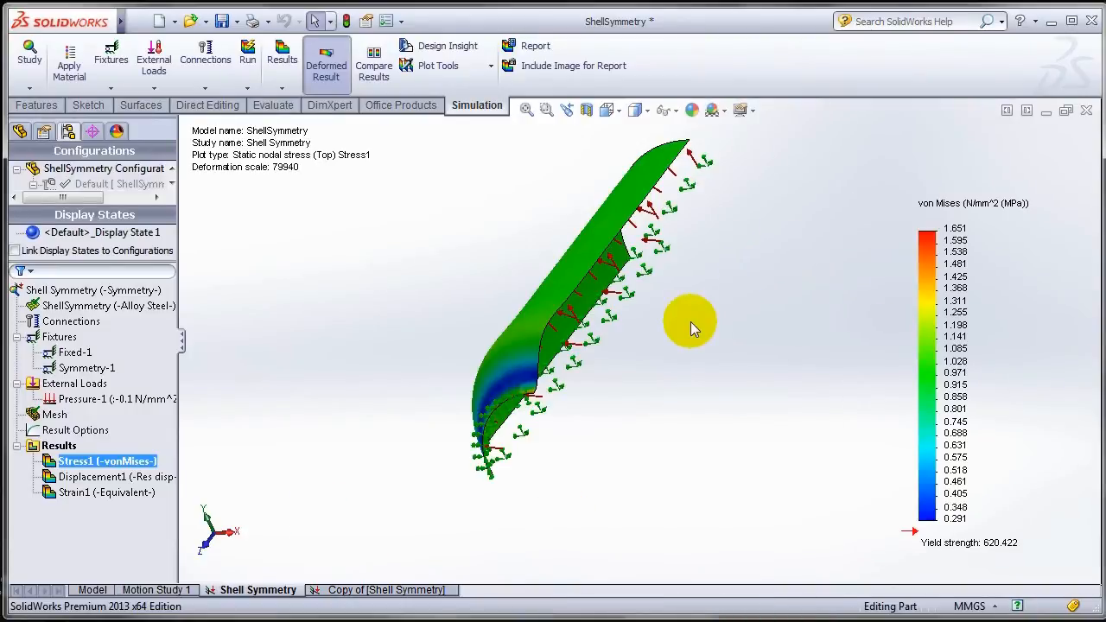
mouse_move(631, 411)
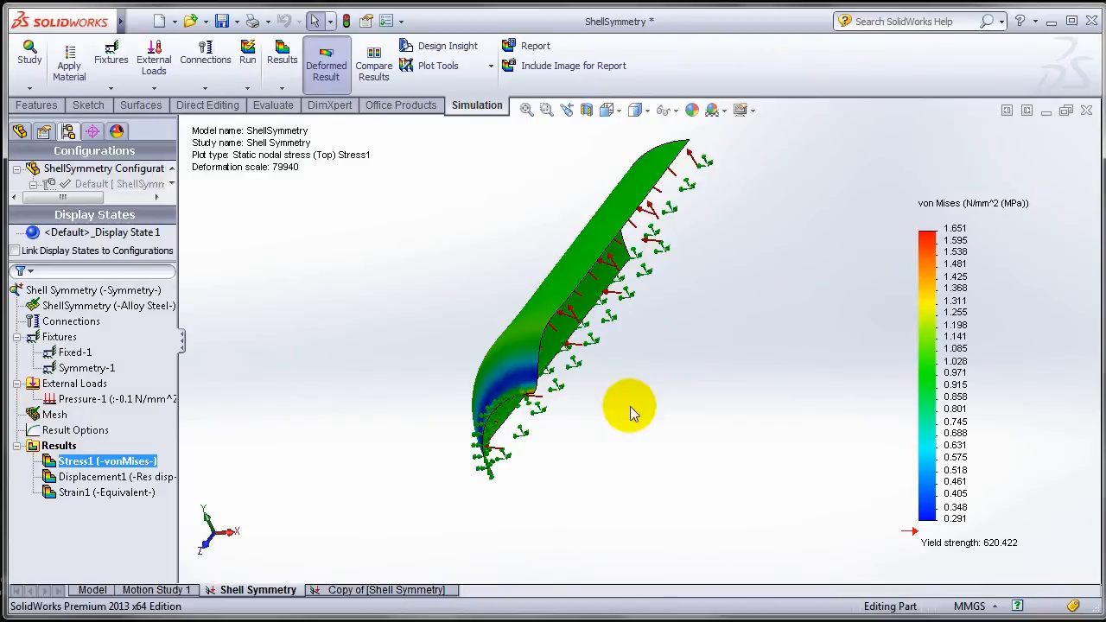
drag(630, 410, 653, 405)
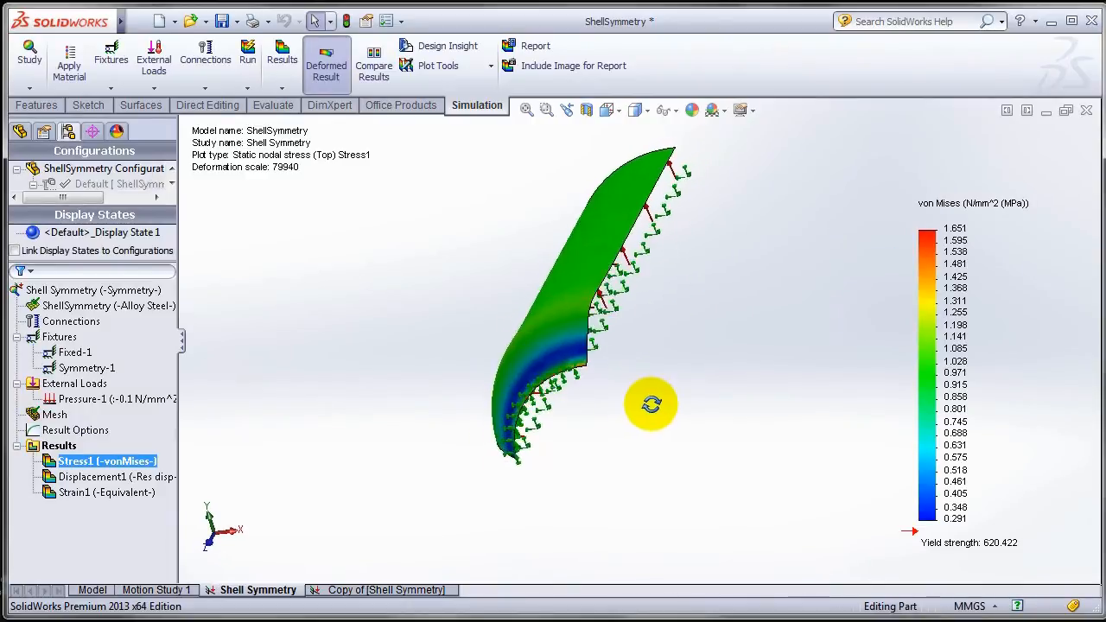
drag(650, 404, 672, 210)
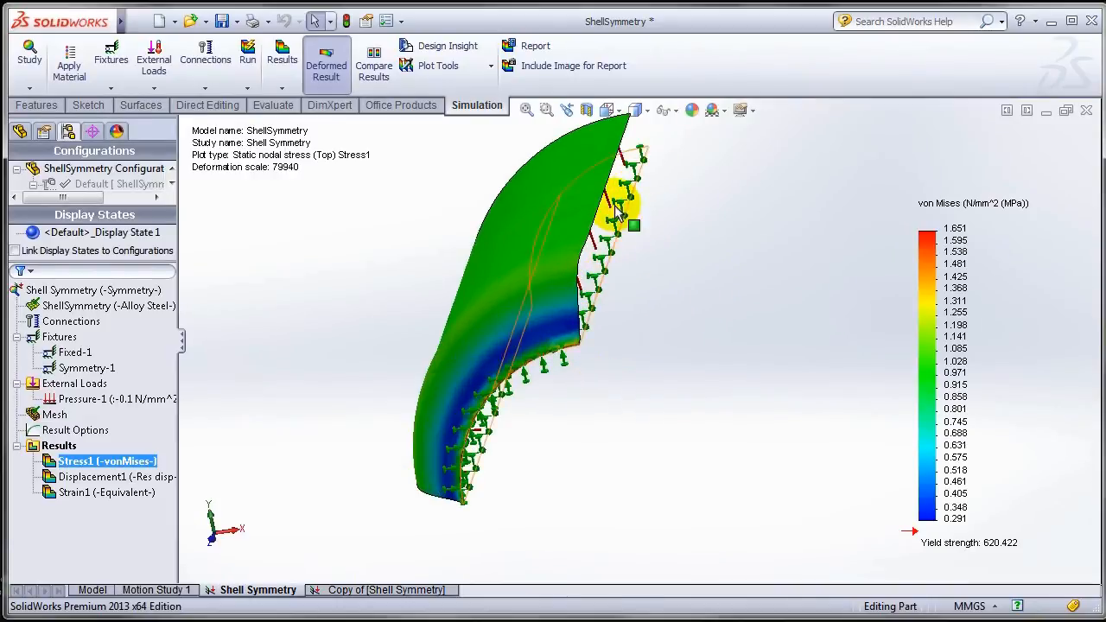
mouse_move(639, 329)
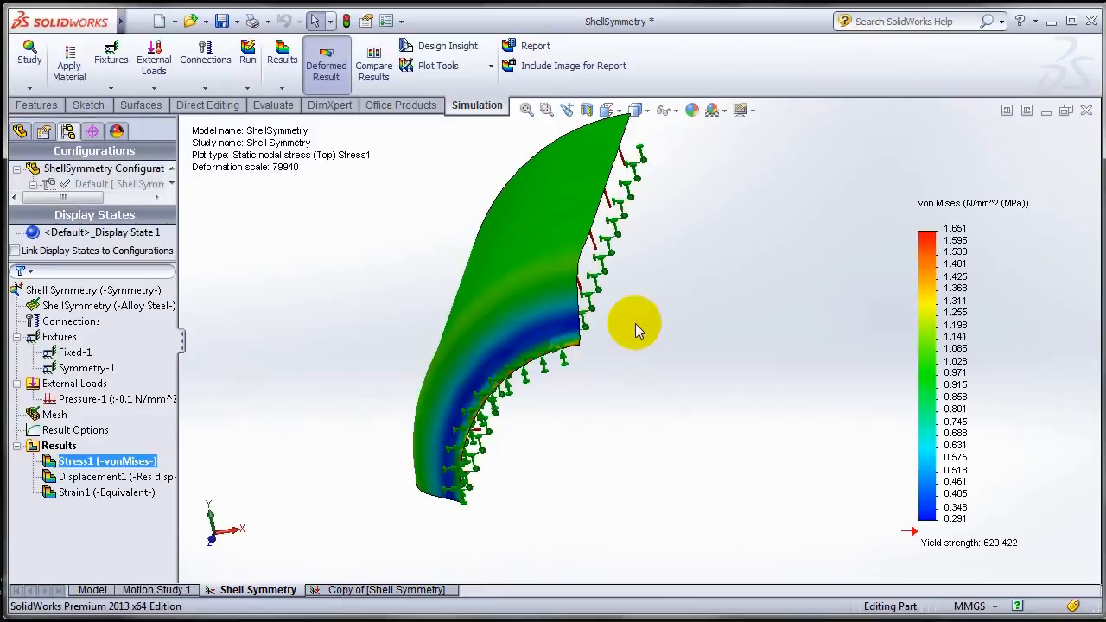
mouse_move(631, 336)
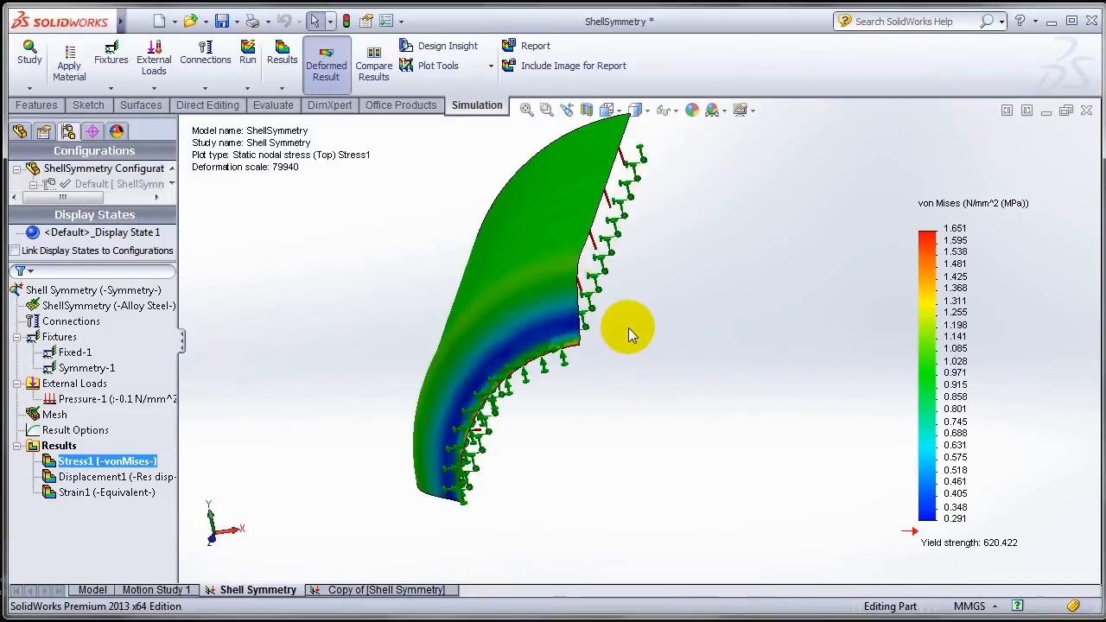
mouse_move(583, 260)
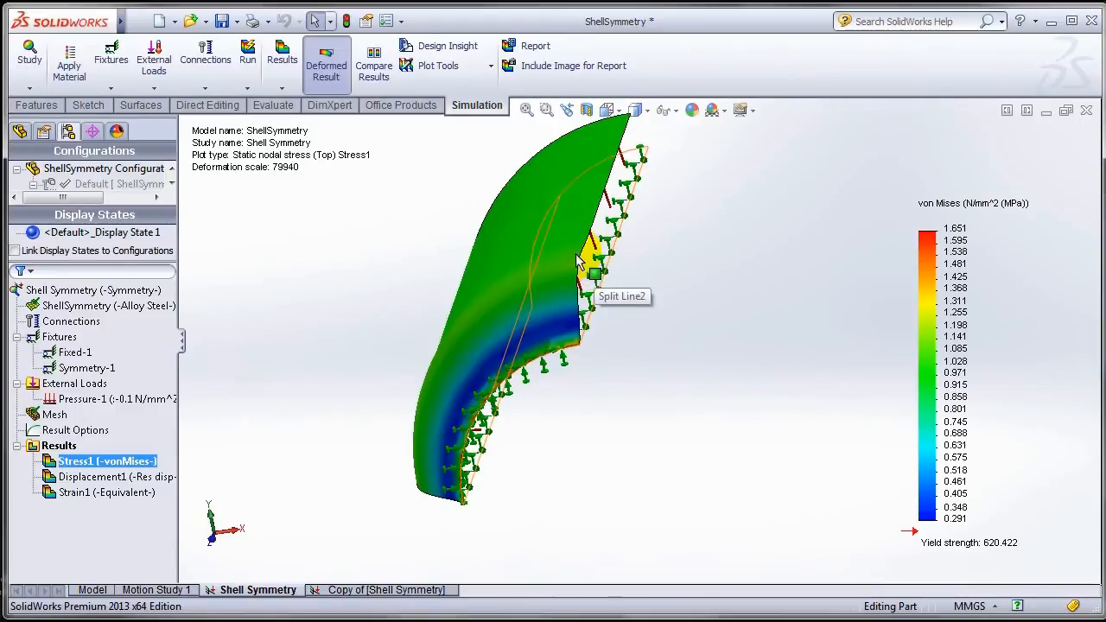
mouse_move(623, 250)
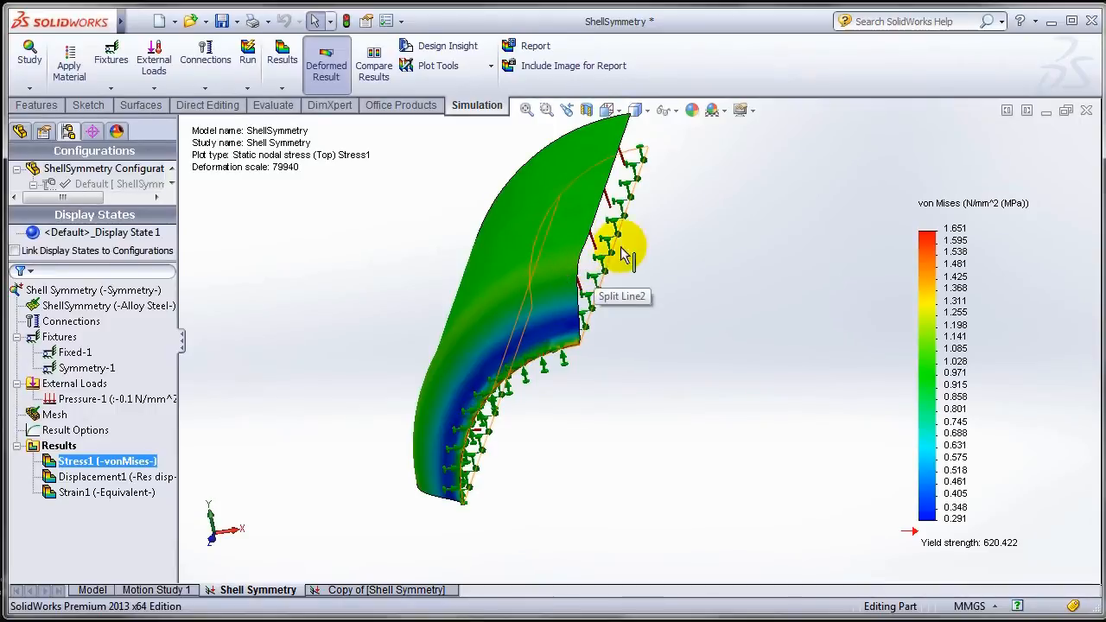
mouse_move(560, 259)
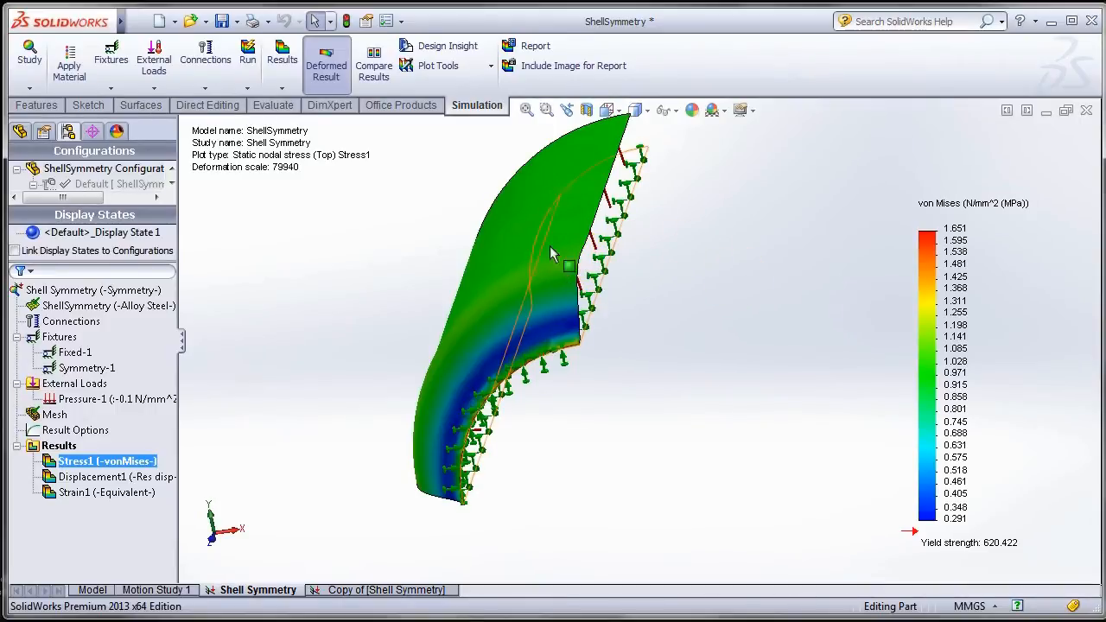
mouse_move(678, 255)
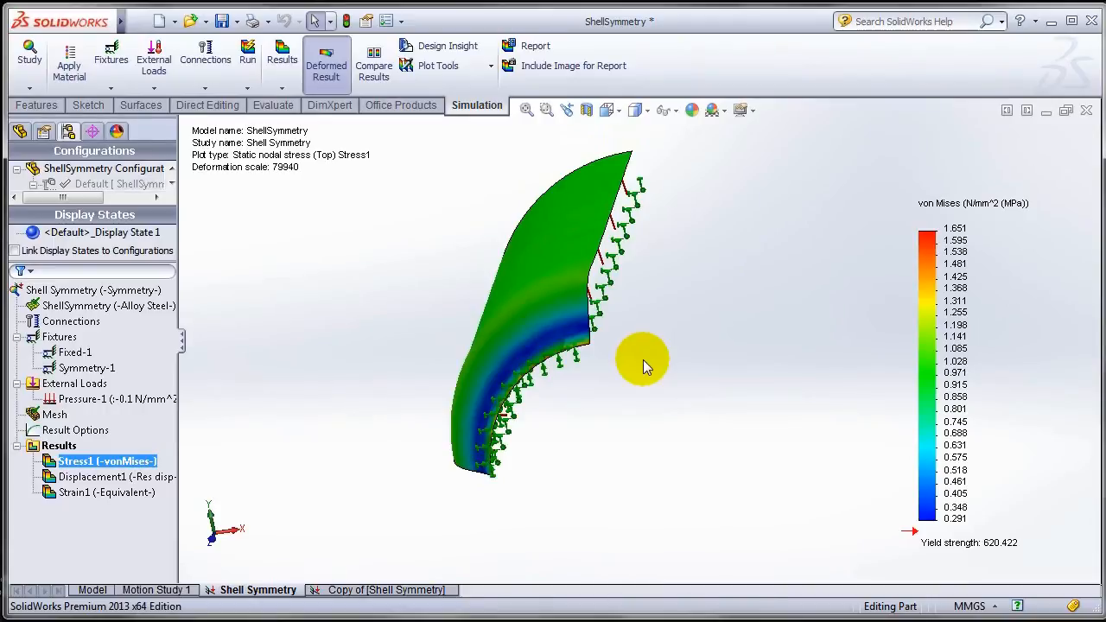
mouse_move(189, 404)
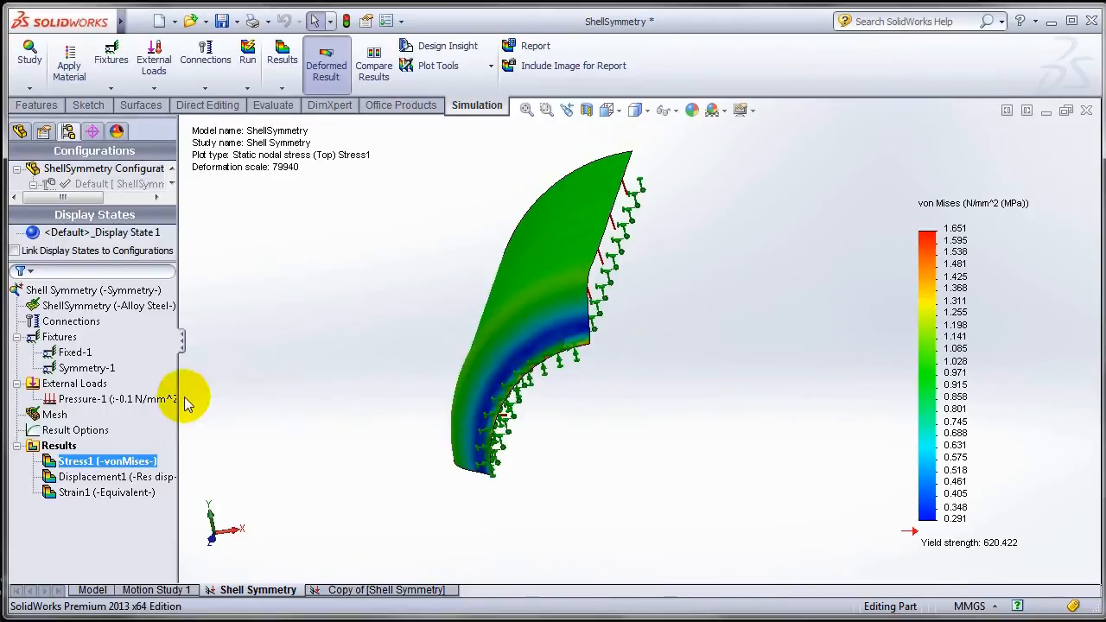
Step: Show the Shell Symmetry mesh and orbit the quarter pipe to inspect elements, pressure arrows and restraints
right_click(56, 415)
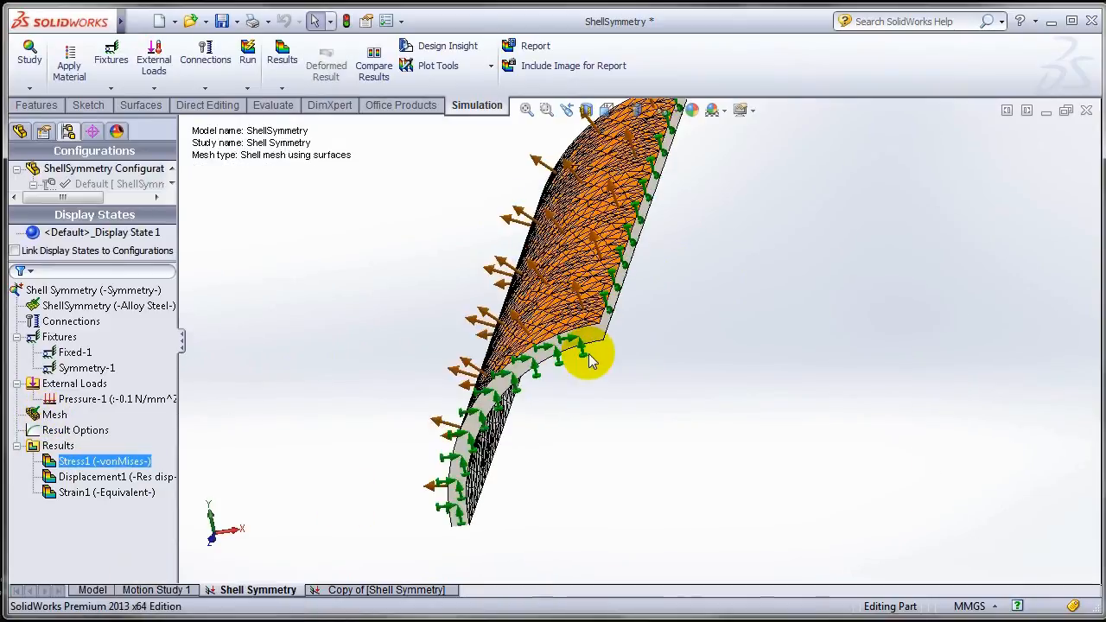
drag(592, 361, 612, 302)
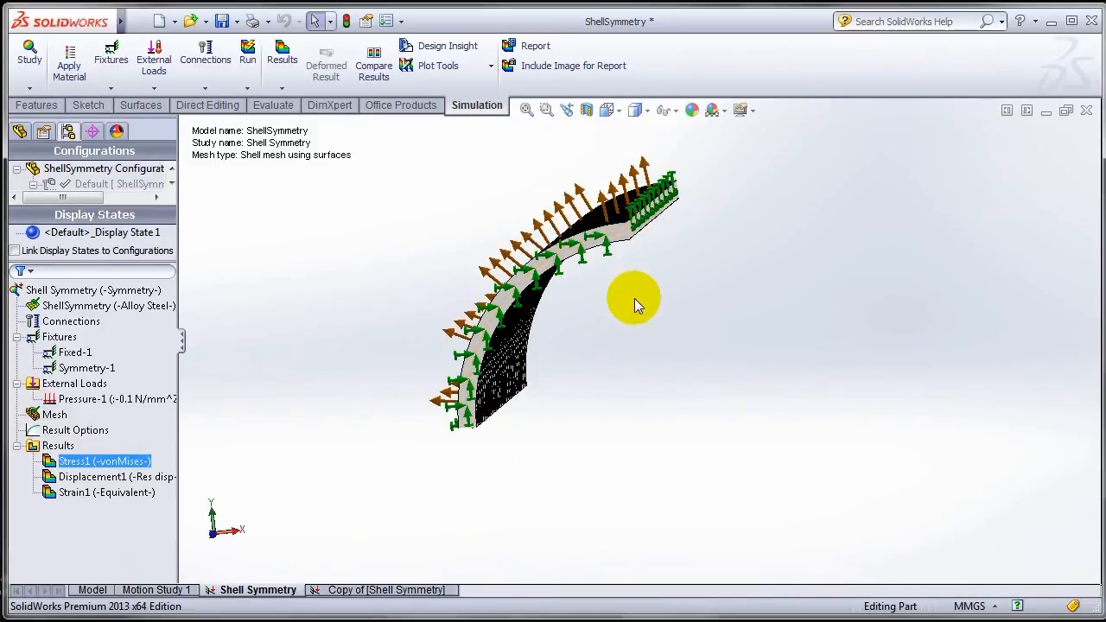
mouse_move(640, 263)
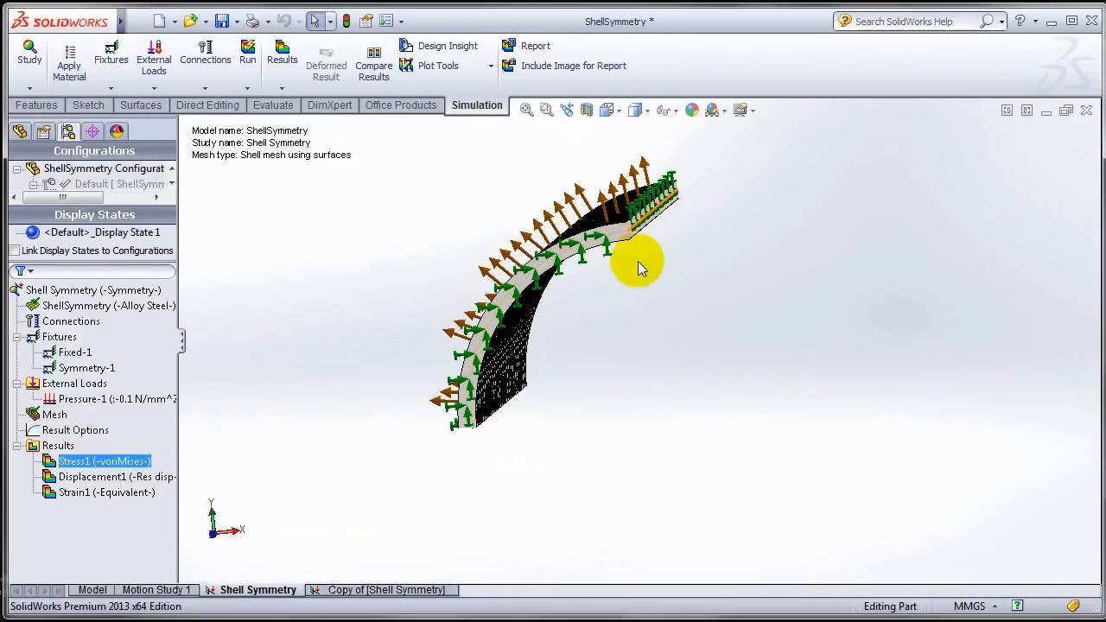
mouse_move(627, 242)
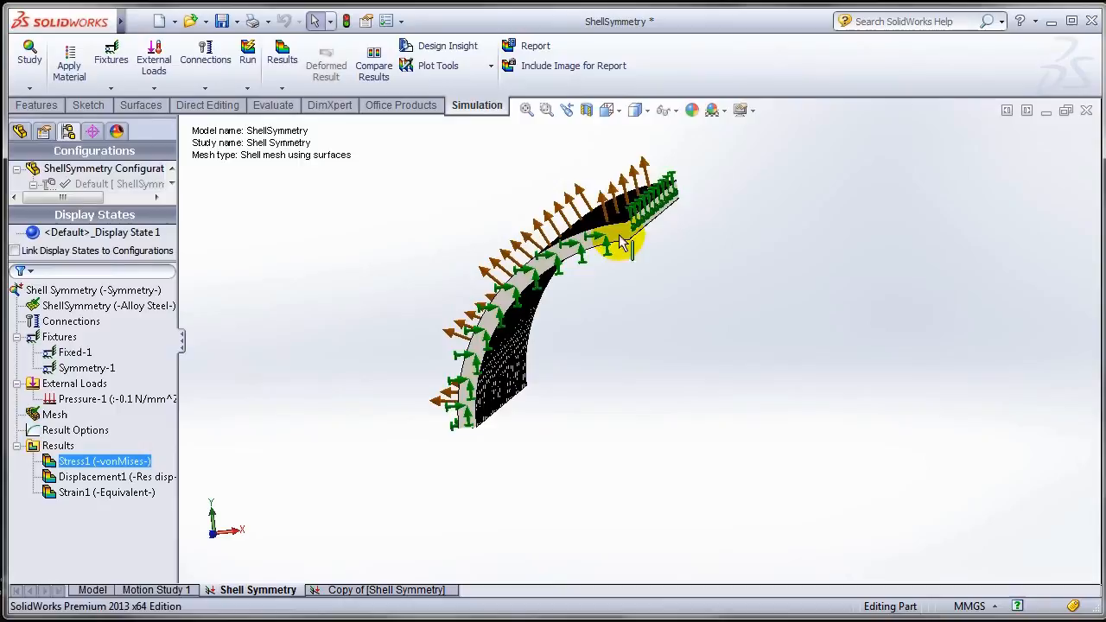
drag(627, 242, 674, 233)
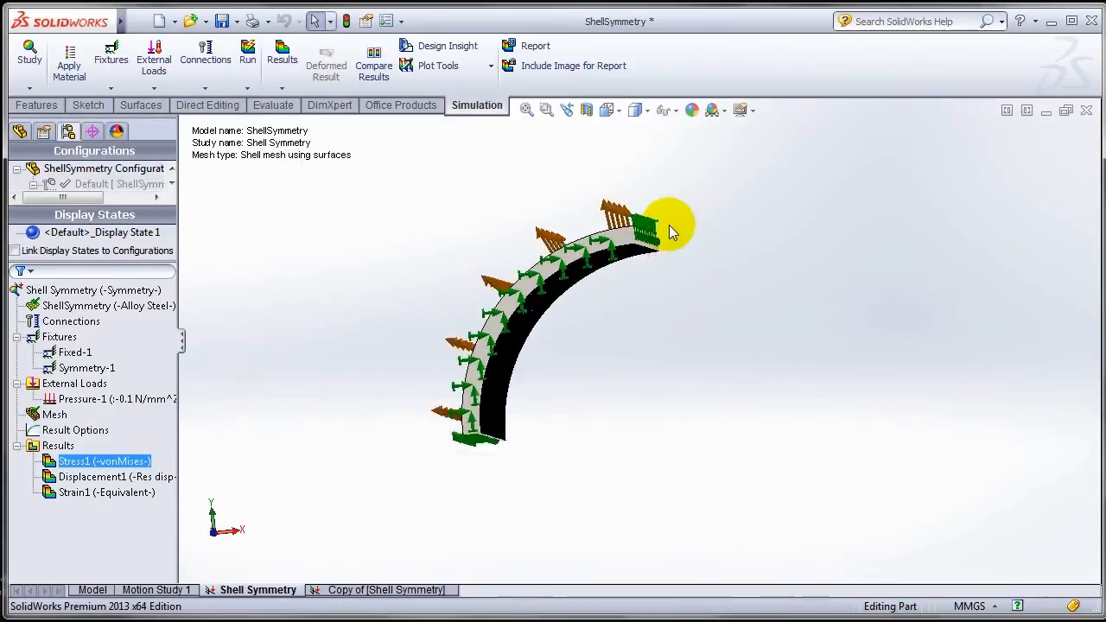
drag(675, 234, 639, 337)
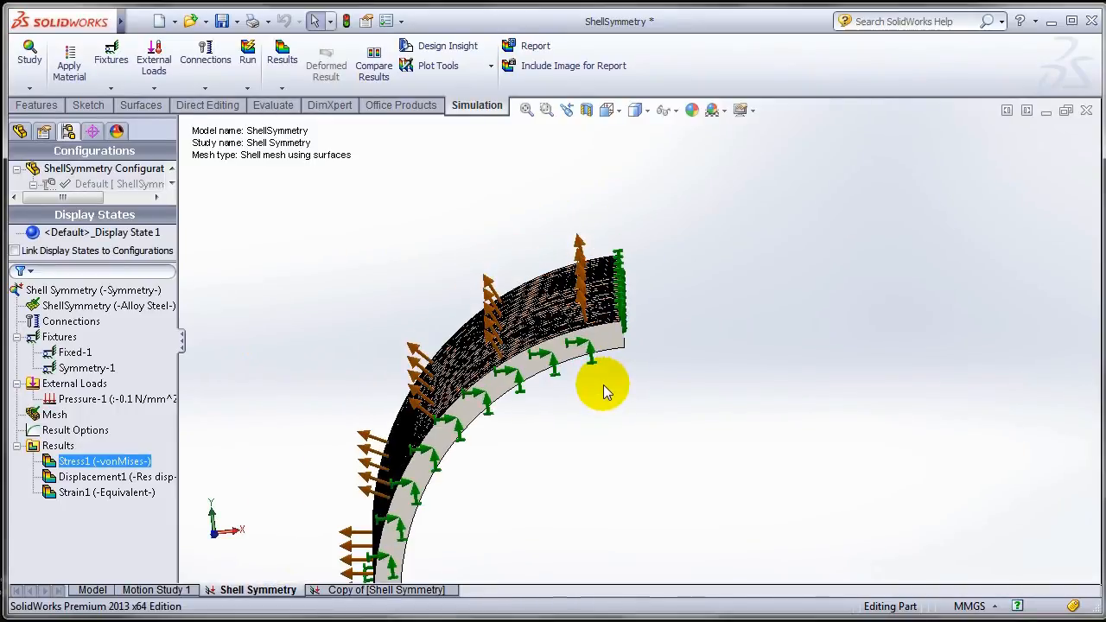
drag(605, 389, 627, 333)
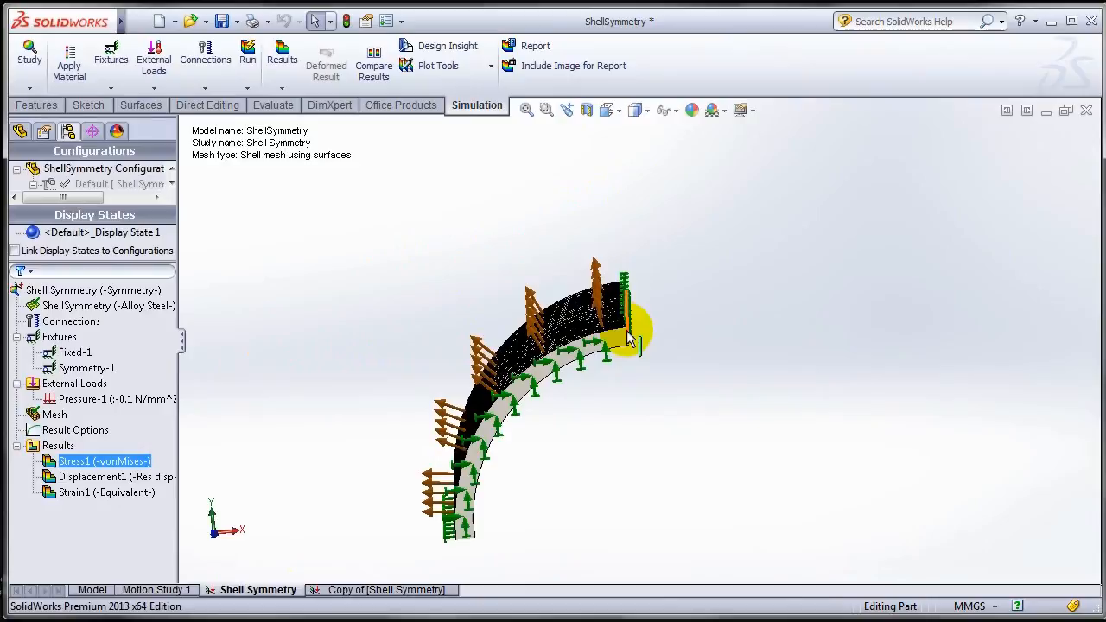
mouse_move(613, 389)
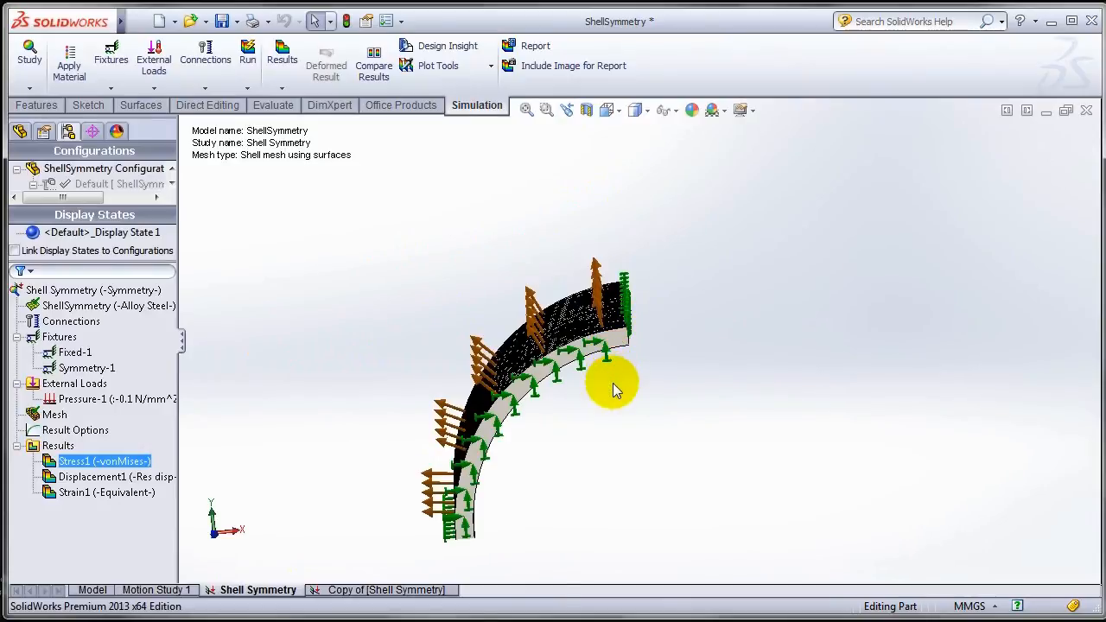
mouse_move(103, 575)
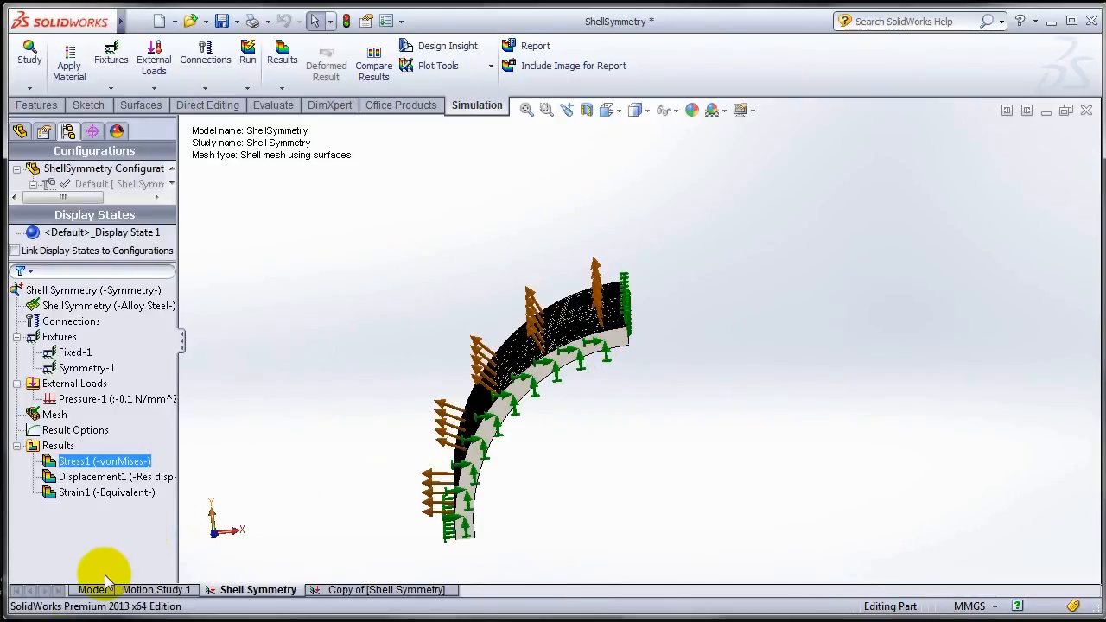